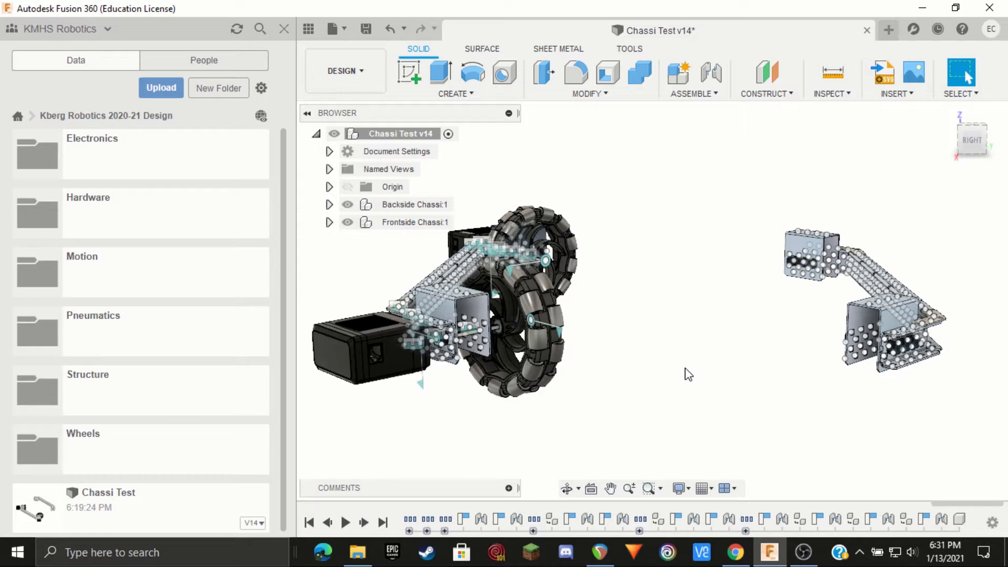
{"action": "mouse_move", "coordinate": [680, 488]}
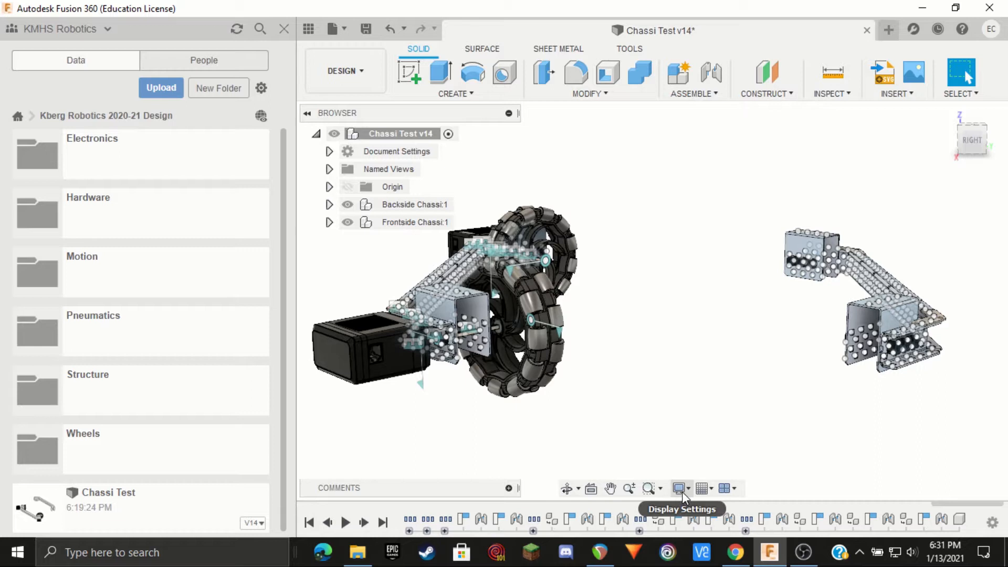
Step: Set the display to shaded with visible edges only
{"action": "left_click", "coordinate": [676, 488]}
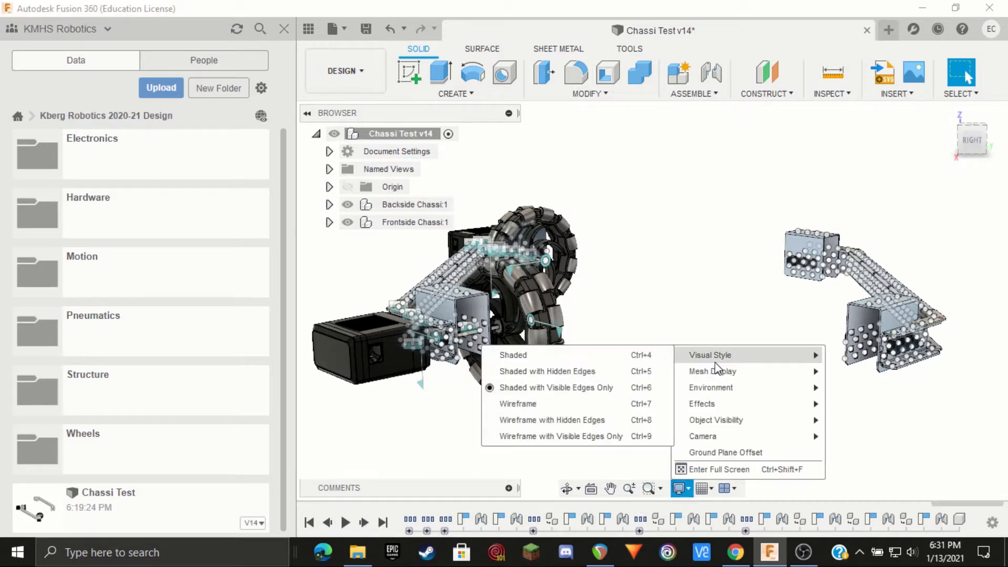
{"action": "mouse_move", "coordinate": [566, 388]}
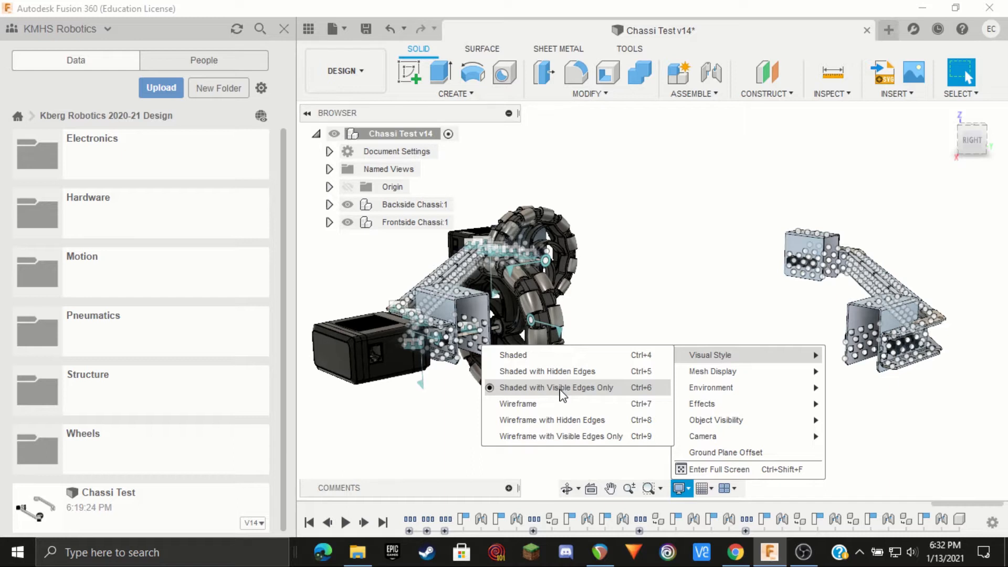
{"action": "left_click", "coordinate": [557, 388]}
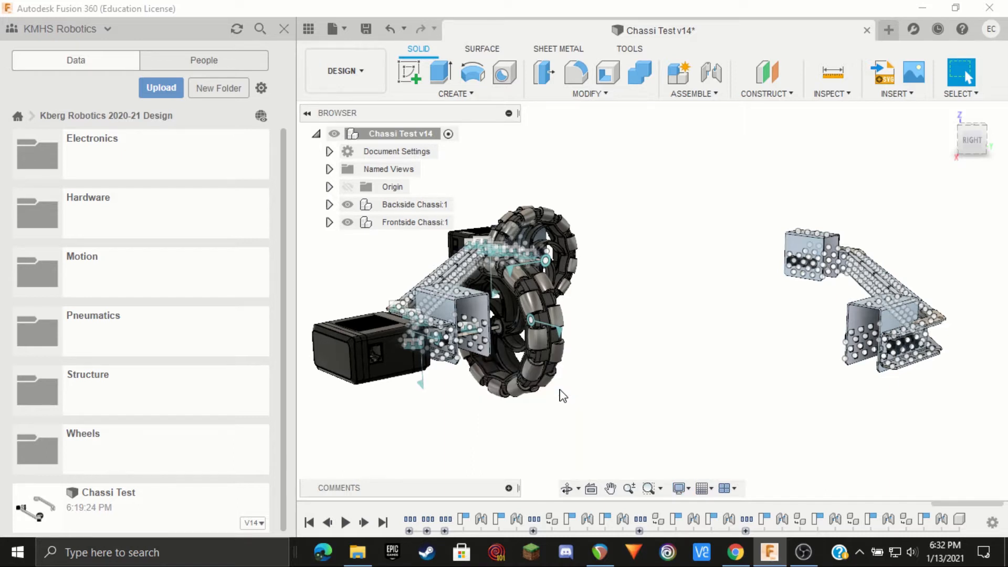
{"action": "left_click", "coordinate": [677, 488]}
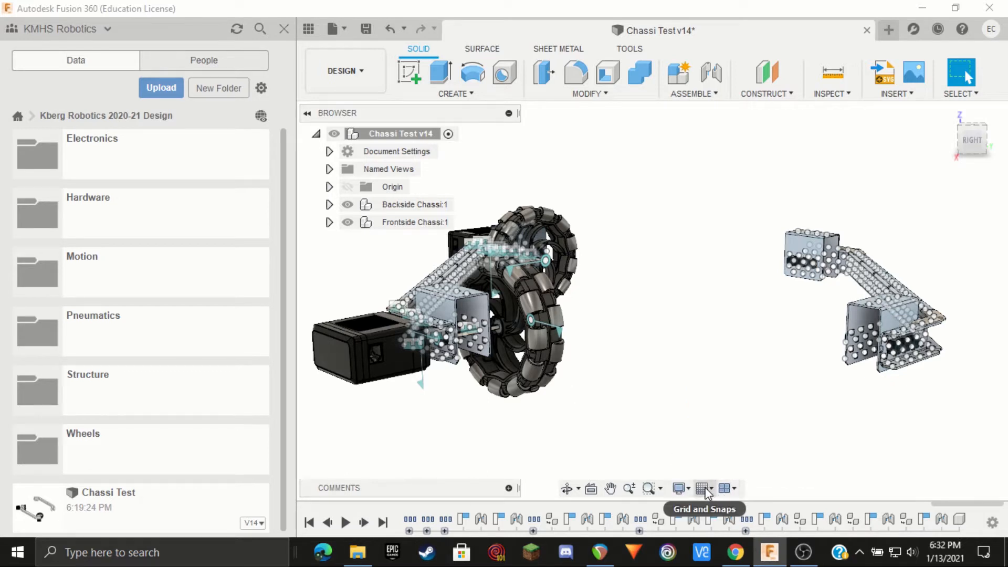
{"action": "left_click", "coordinate": [700, 488]}
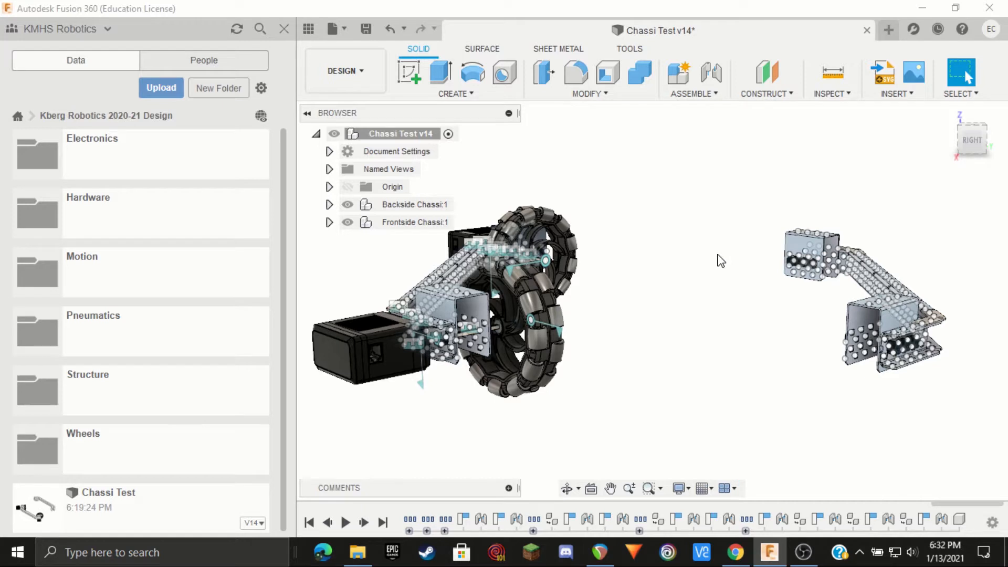
{"action": "mouse_move", "coordinate": [677, 278]}
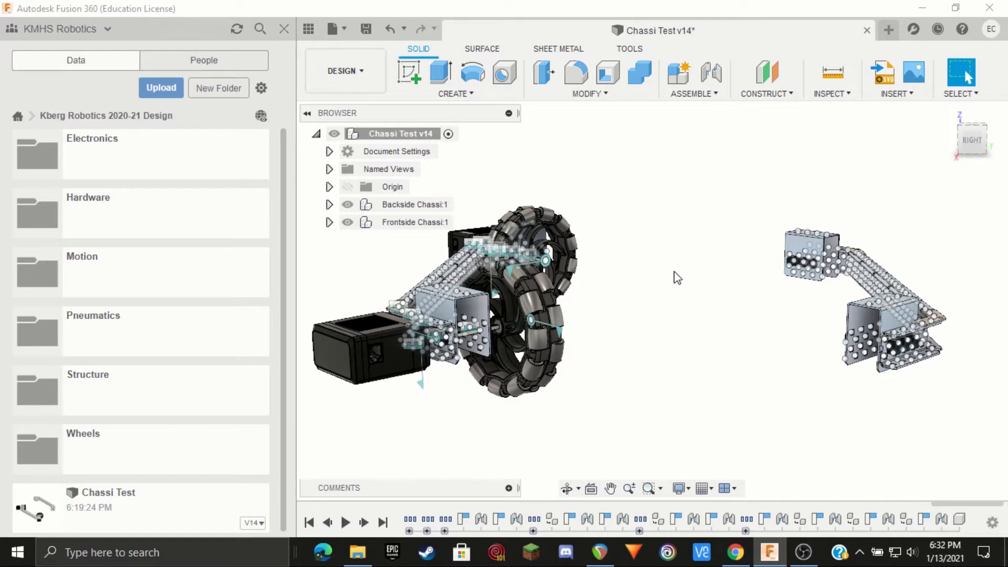
{"action": "mouse_move", "coordinate": [670, 329]}
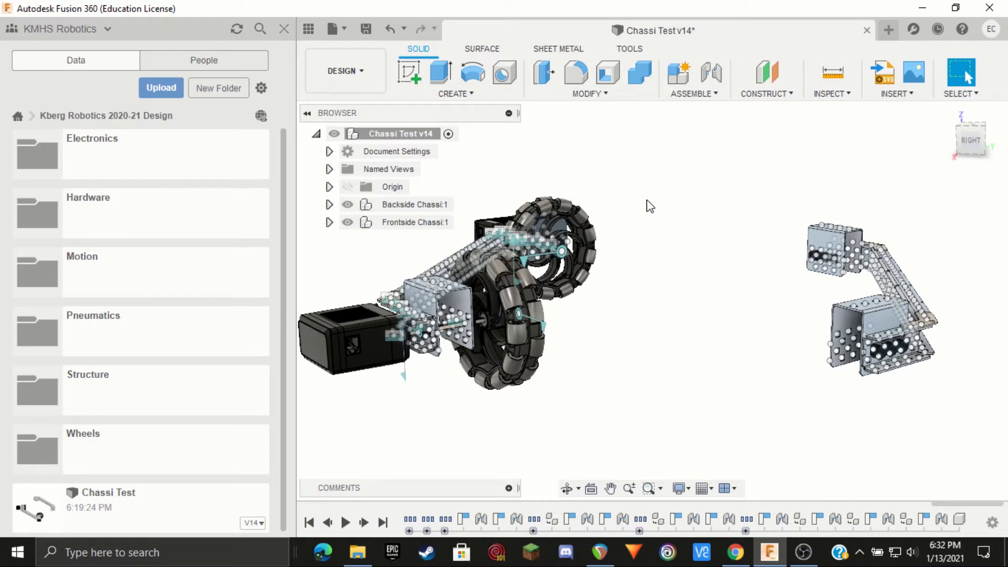
Step: Create a new component named Support inside Frontside Chassi
{"action": "left_click", "coordinate": [329, 222]}
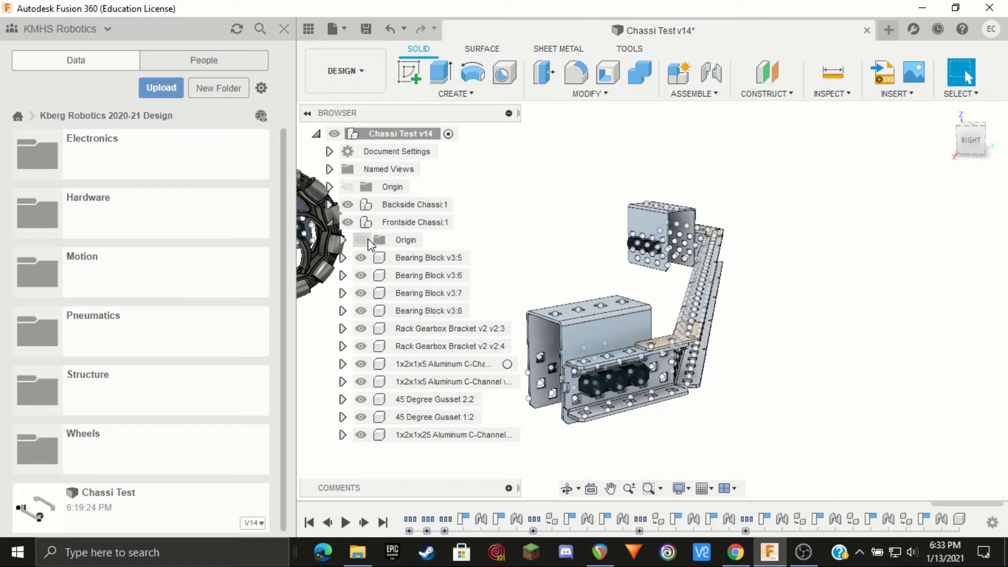
{"action": "left_click", "coordinate": [414, 221]}
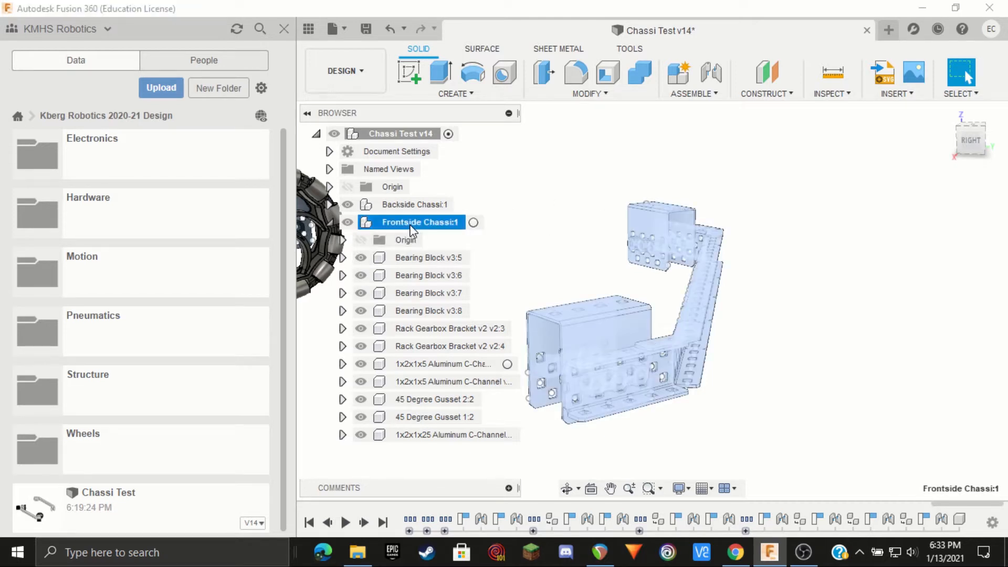
{"action": "right_click", "coordinate": [413, 222]}
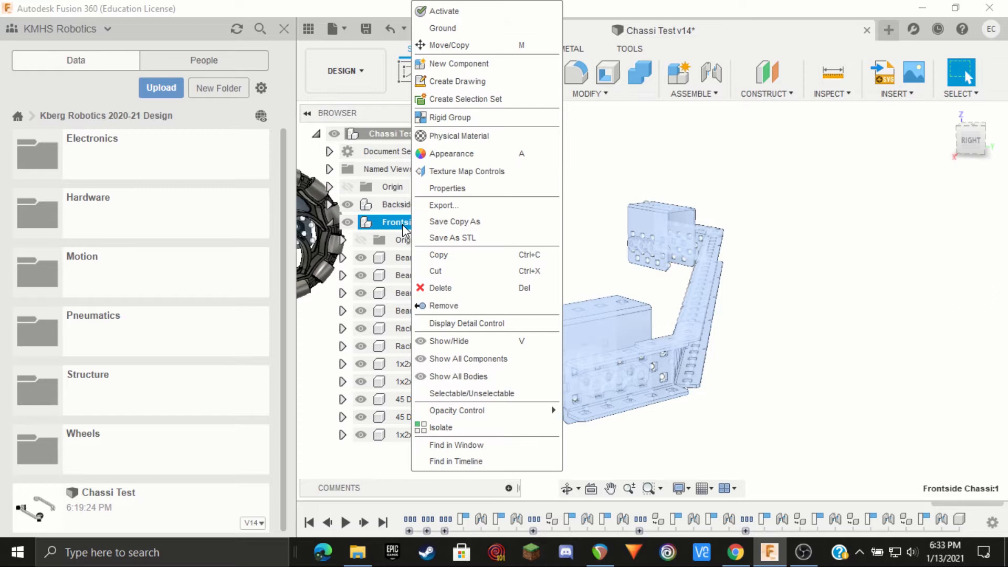
{"action": "mouse_move", "coordinate": [442, 159]}
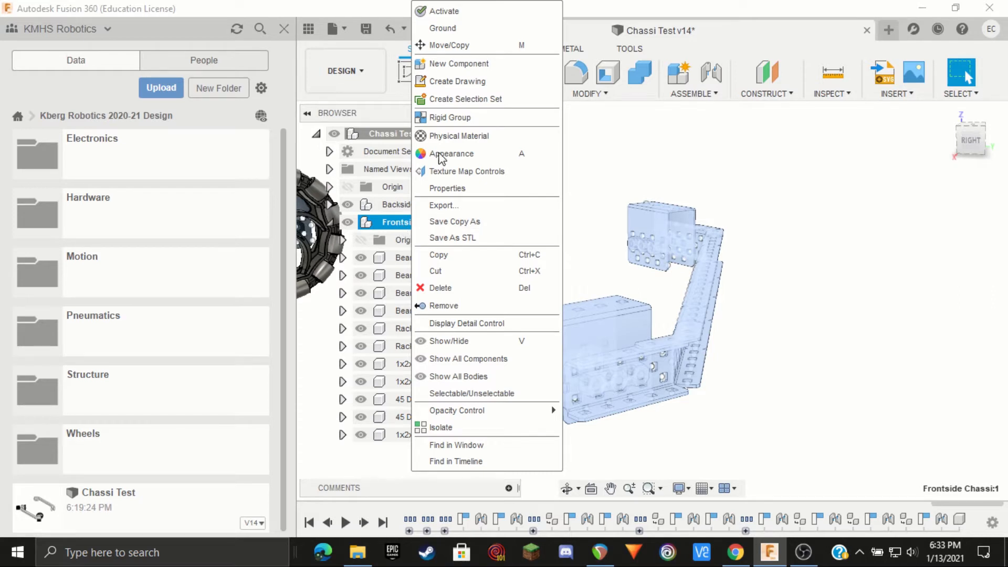
{"action": "left_click", "coordinate": [459, 63]}
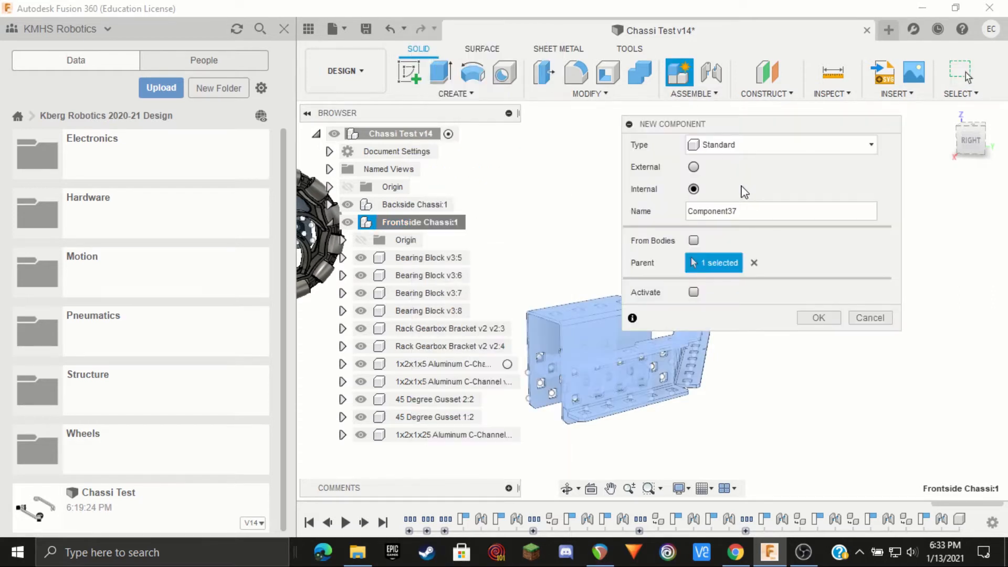
{"action": "type", "text": "S"}
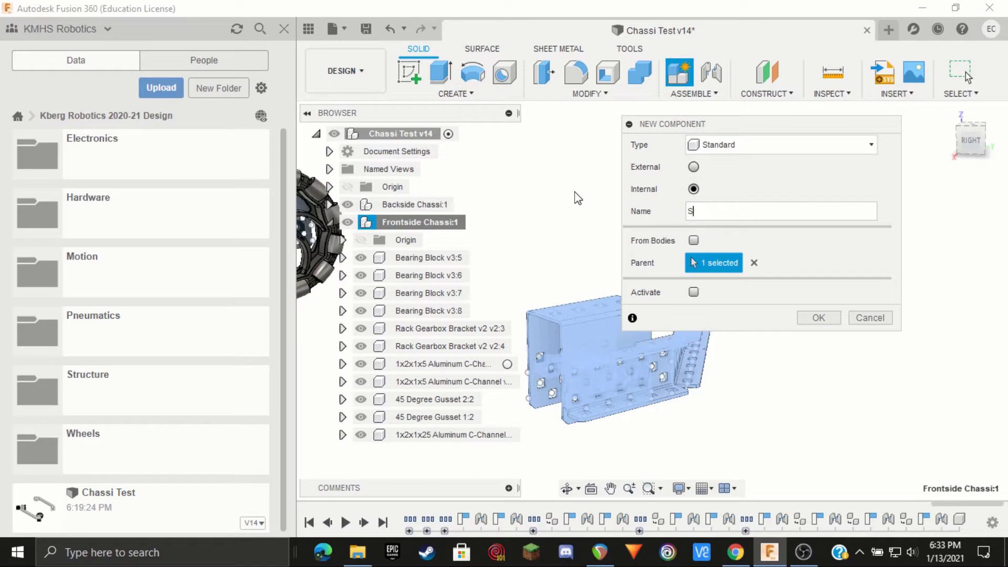
{"action": "left_click", "coordinate": [818, 317]}
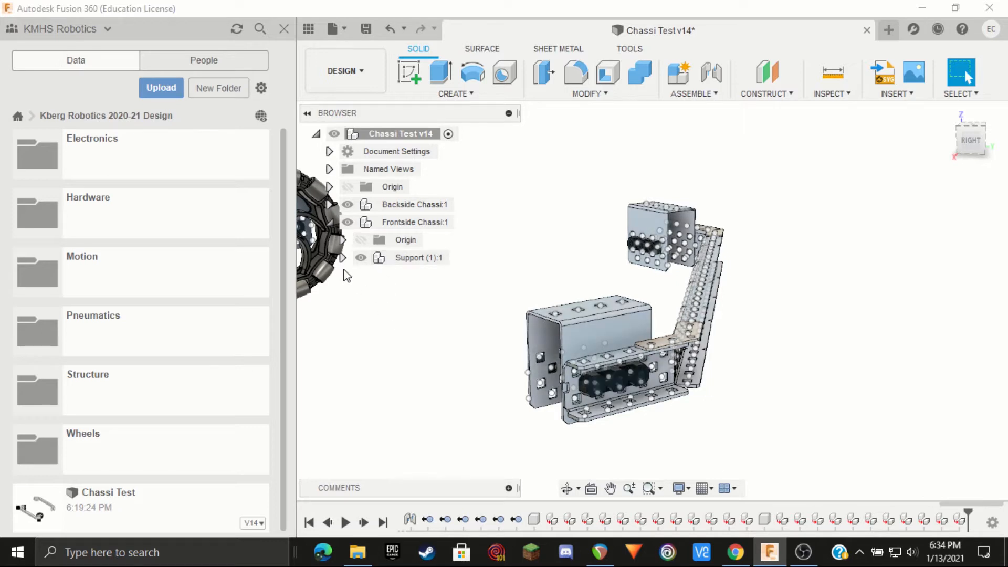
Step: Create a new component named Wheel and Axle inside Frontside Chassi
{"action": "left_click", "coordinate": [343, 257]}
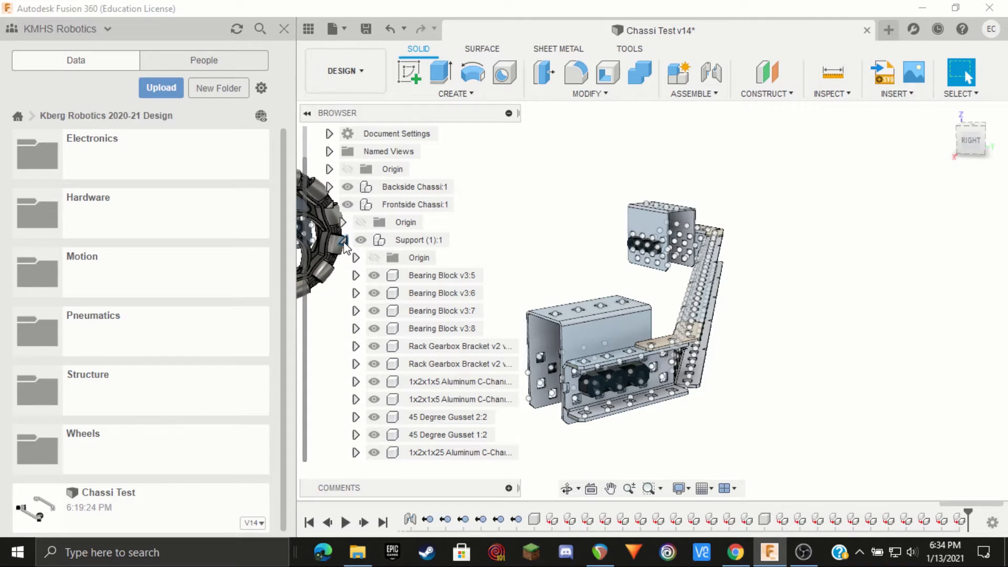
{"action": "right_click", "coordinate": [414, 204]}
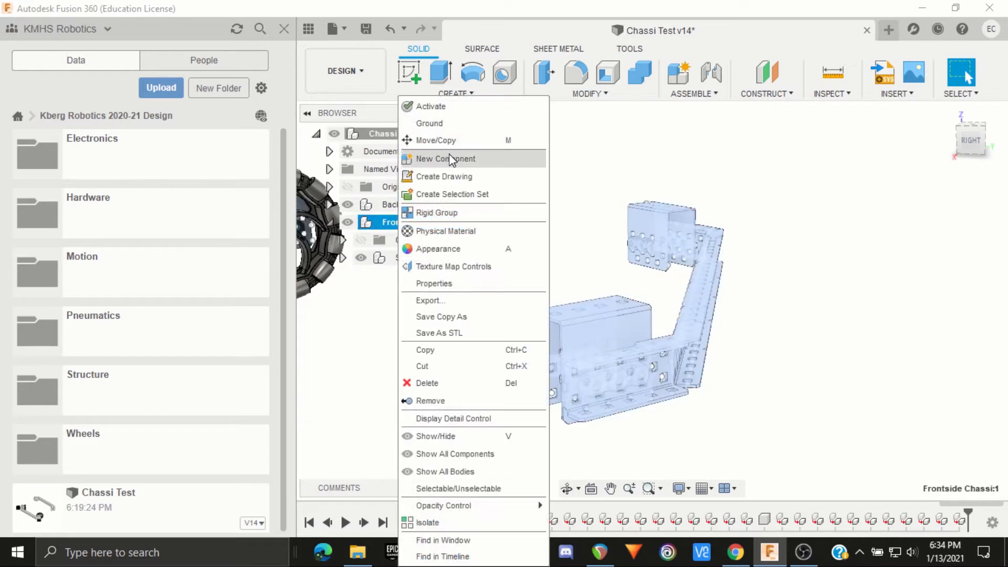
{"action": "left_click", "coordinate": [445, 158]}
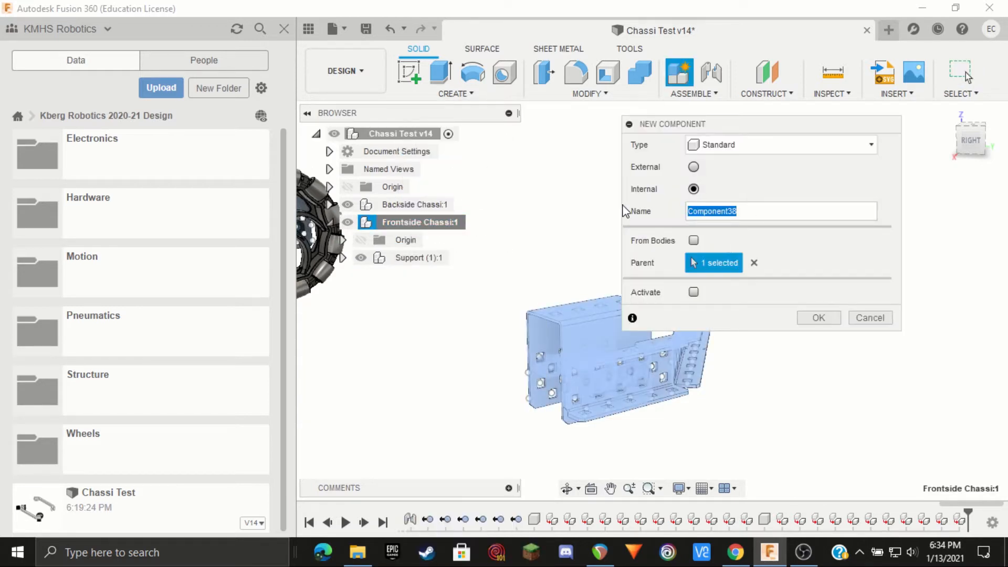
{"action": "type", "text": "Wheel an"}
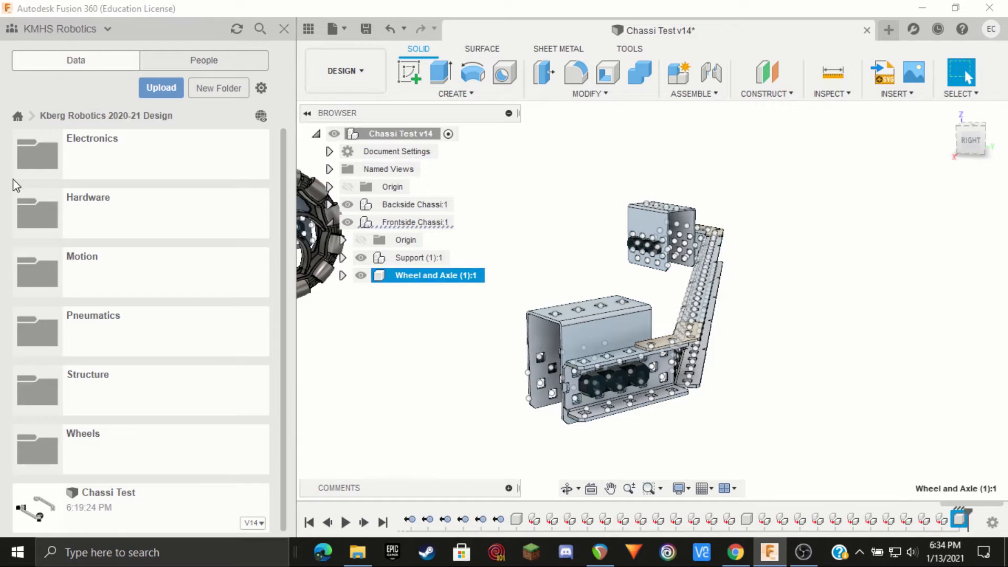
{"action": "mouse_move", "coordinate": [400, 173]}
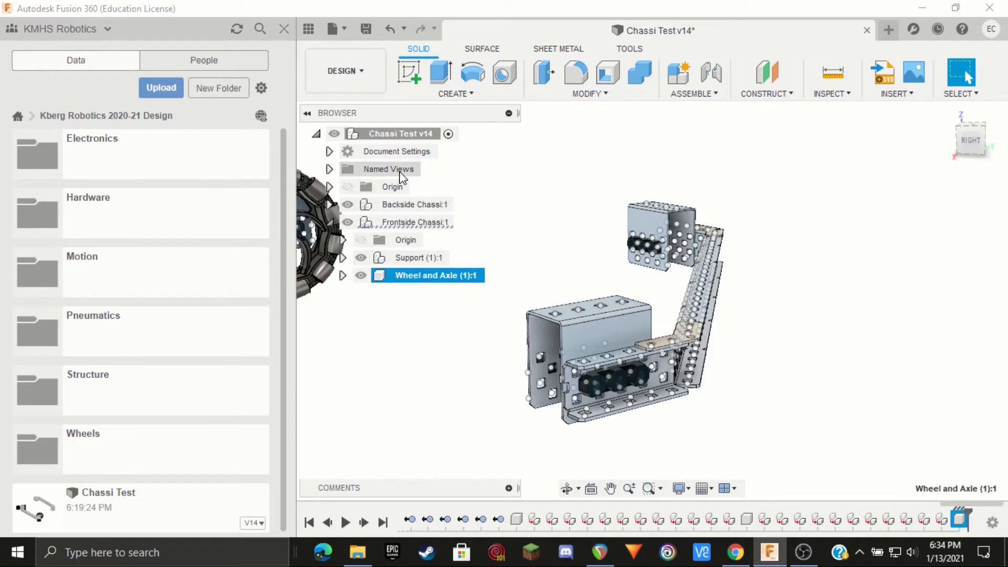
{"action": "mouse_move", "coordinate": [585, 242]}
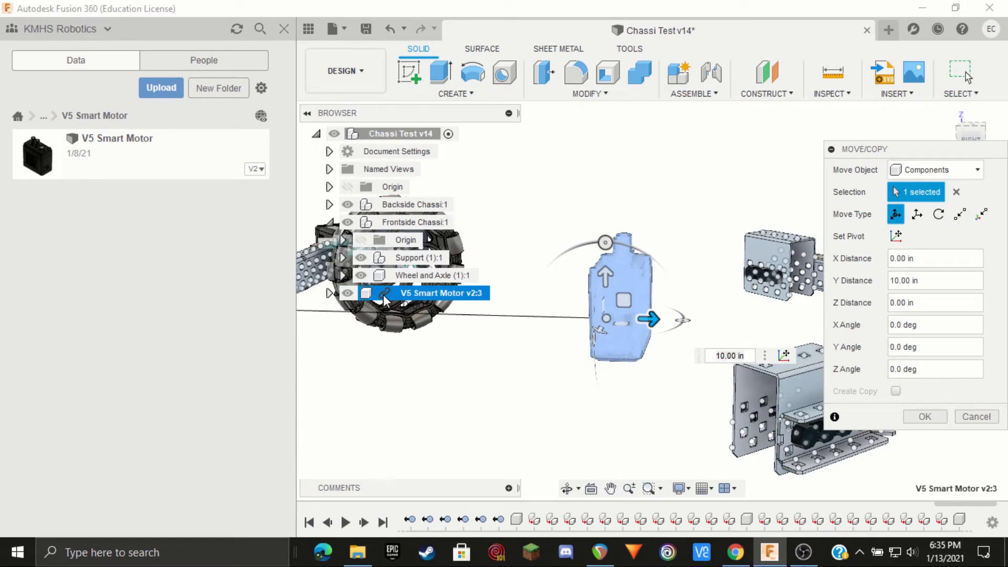
Step: Place the inserted V5 Smart Motor and break its link to the source design
{"action": "left_click", "coordinate": [924, 416]}
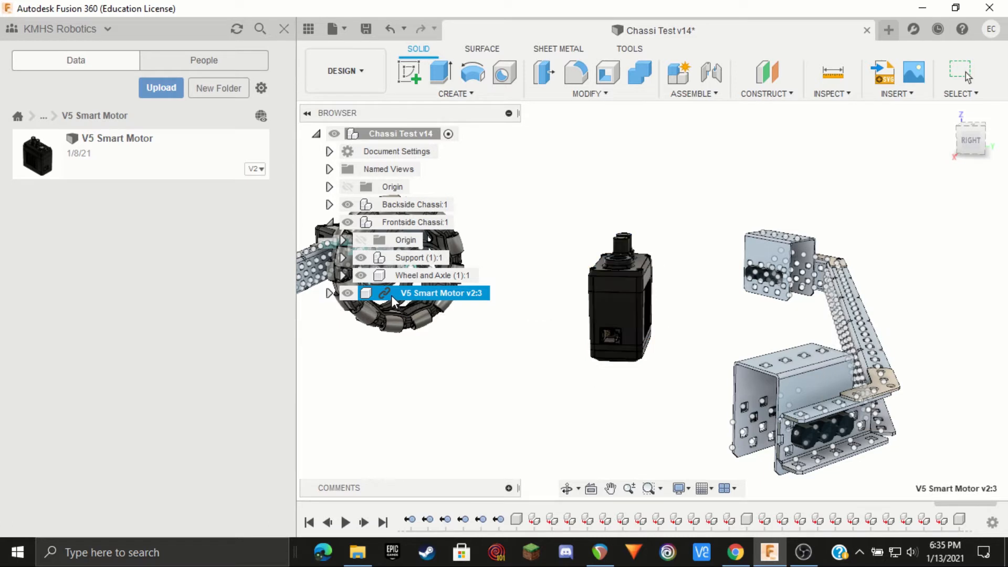
{"action": "right_click", "coordinate": [440, 293]}
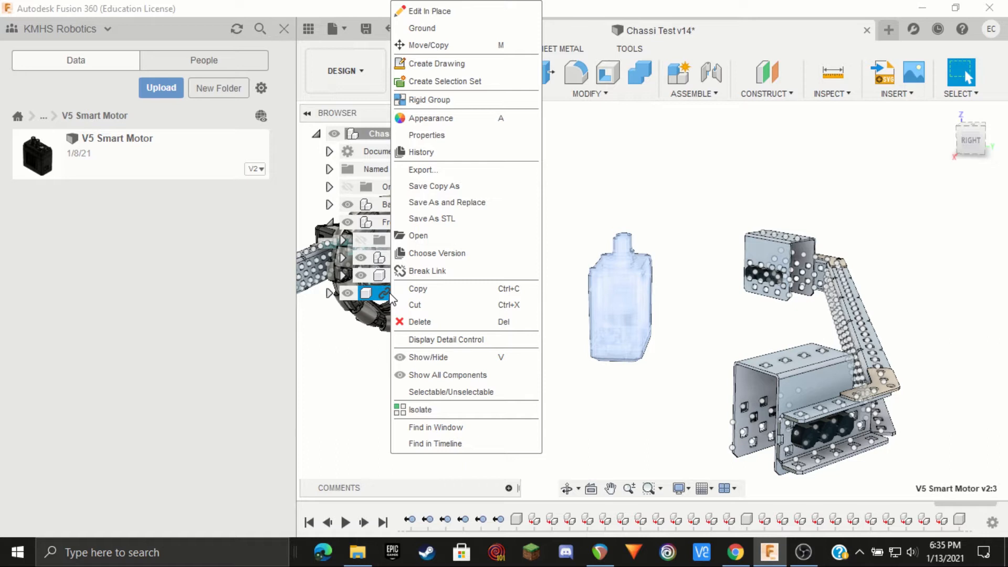
{"action": "mouse_move", "coordinate": [421, 270]}
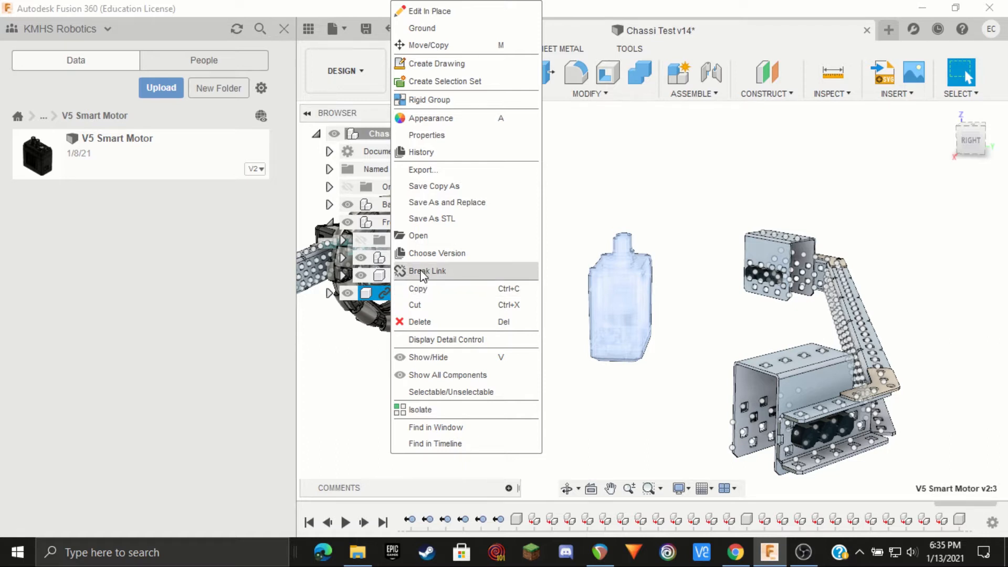
{"action": "left_click", "coordinate": [426, 271]}
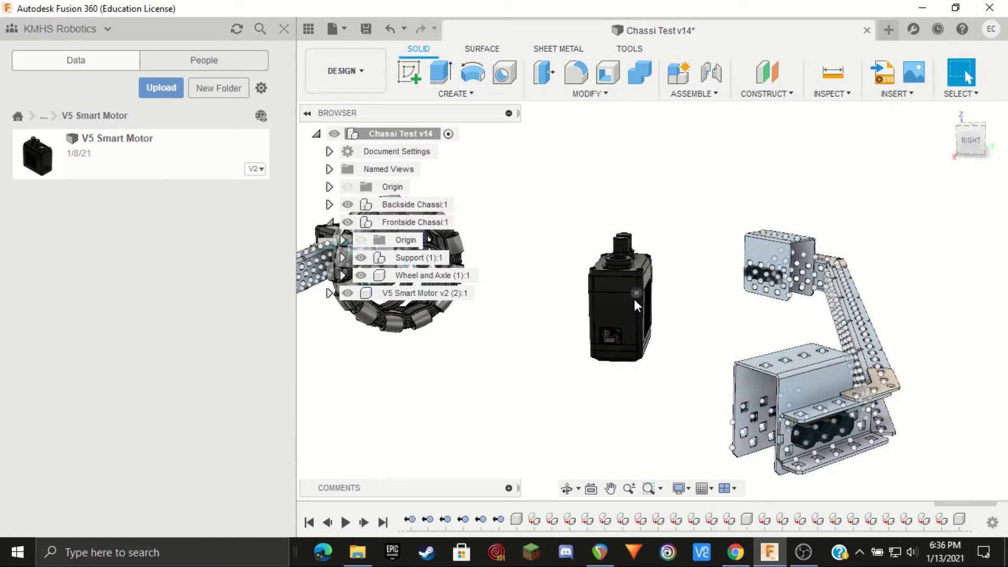
{"action": "left_click", "coordinate": [423, 293]}
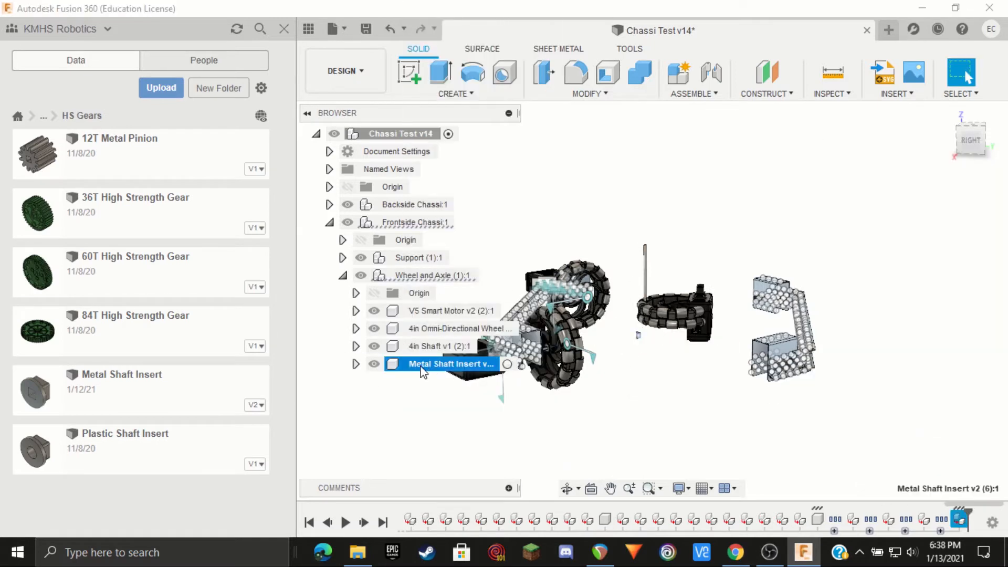
Step: Insert a second and third Metal Shaft Insert, confirming each placement
{"action": "left_click", "coordinate": [427, 275]}
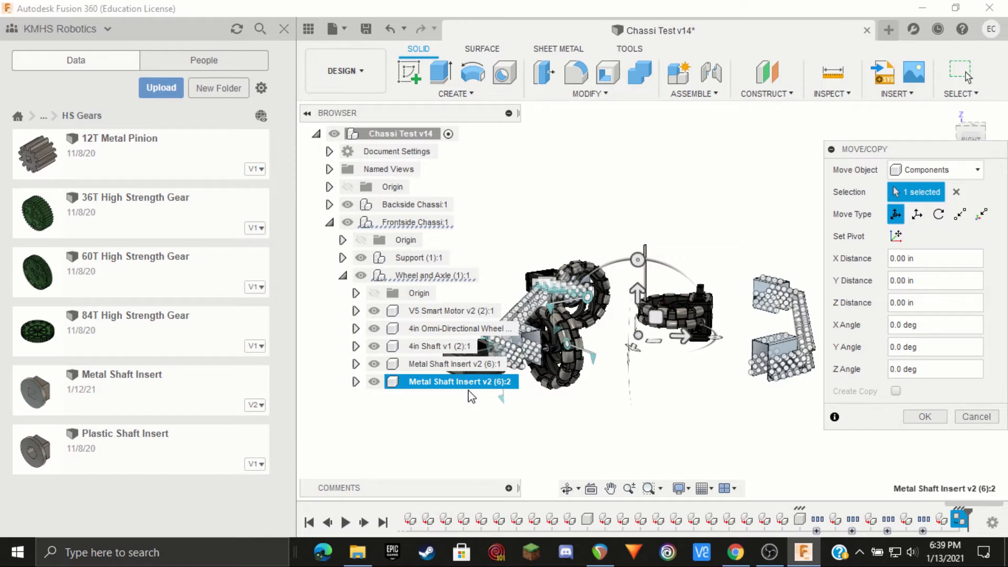
{"action": "left_click", "coordinate": [924, 417]}
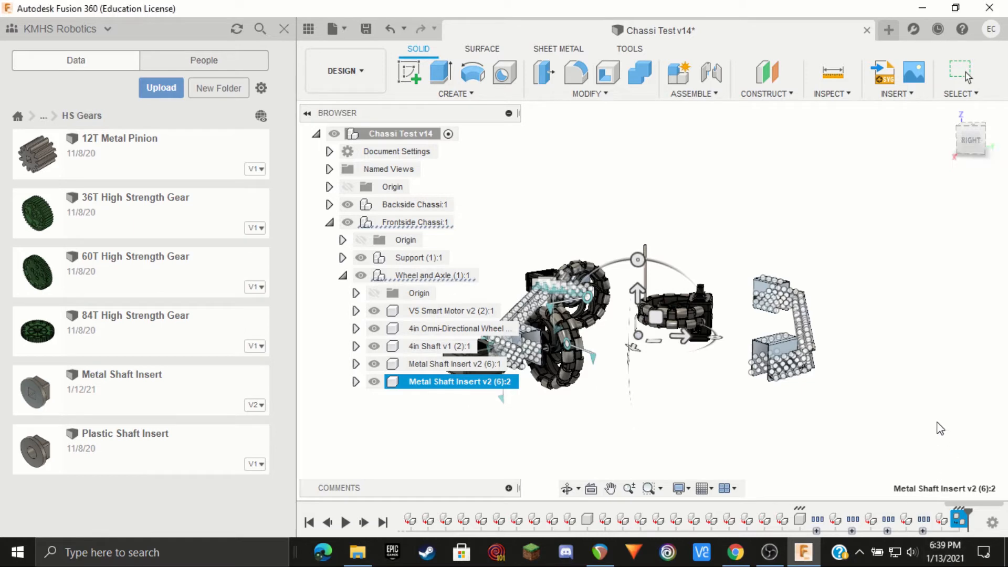
{"action": "left_click", "coordinate": [428, 275]}
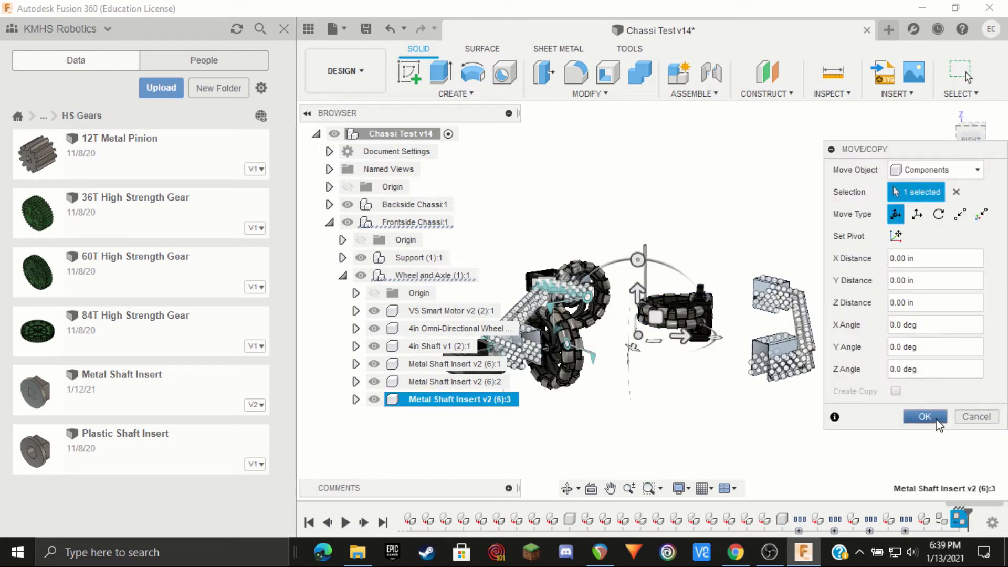
{"action": "left_click", "coordinate": [924, 417]}
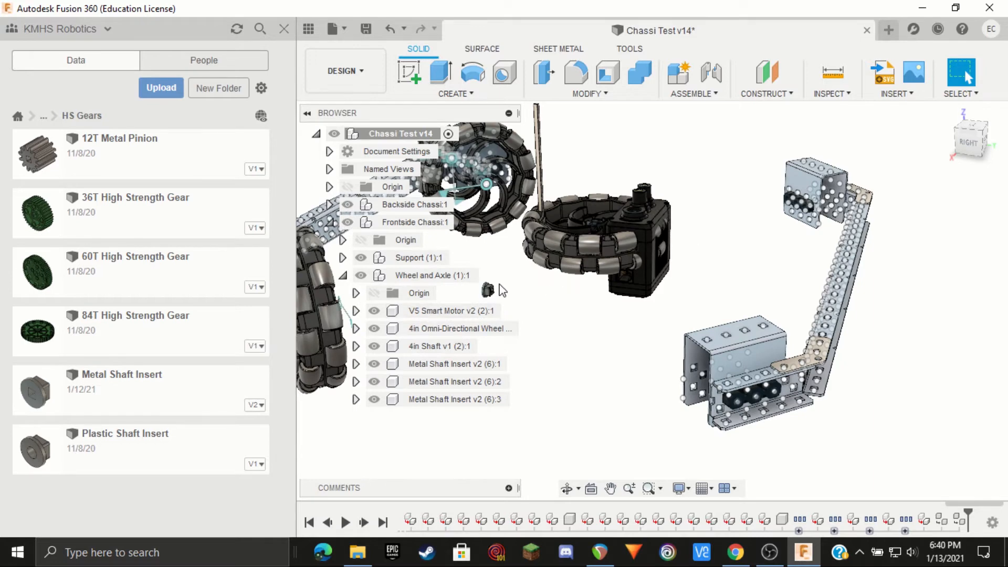
{"action": "mouse_move", "coordinate": [714, 217]}
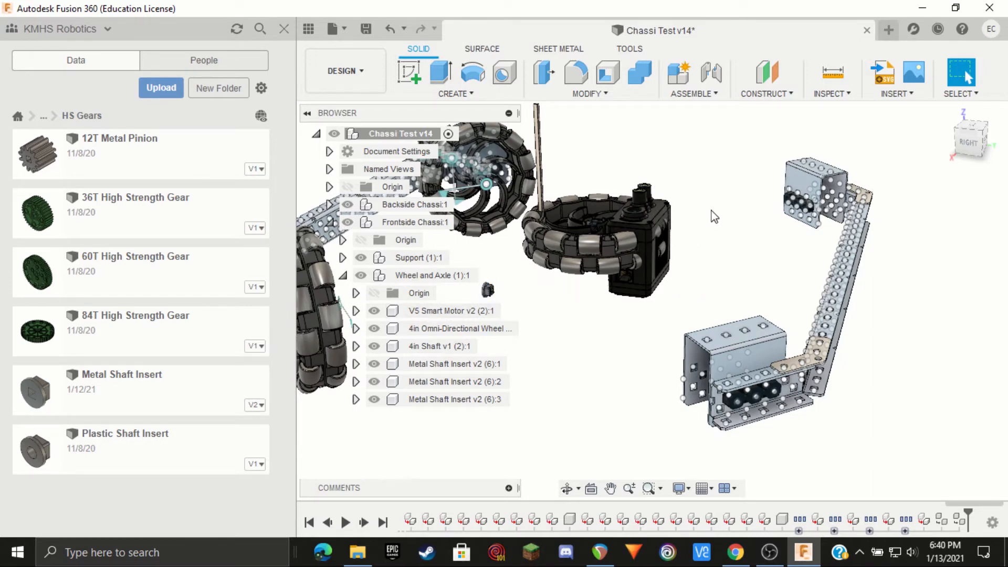
{"action": "mouse_move", "coordinate": [719, 205]}
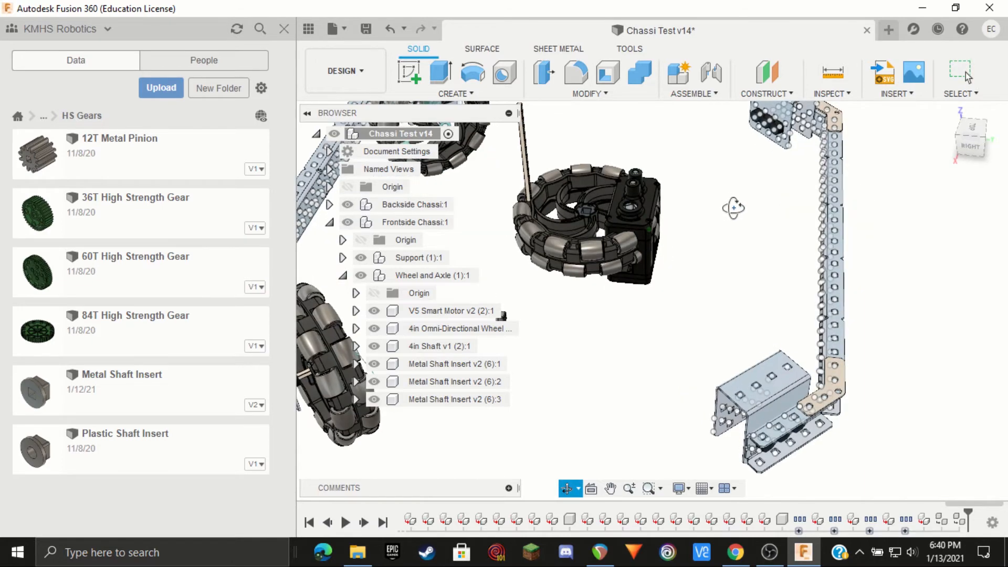
Step: Joint the 4in shaft end to the bearing block hole, flipped, with a Z offset through the block
{"action": "left_click_drag", "start_coordinate": [733, 208], "coordinate": [737, 250]}
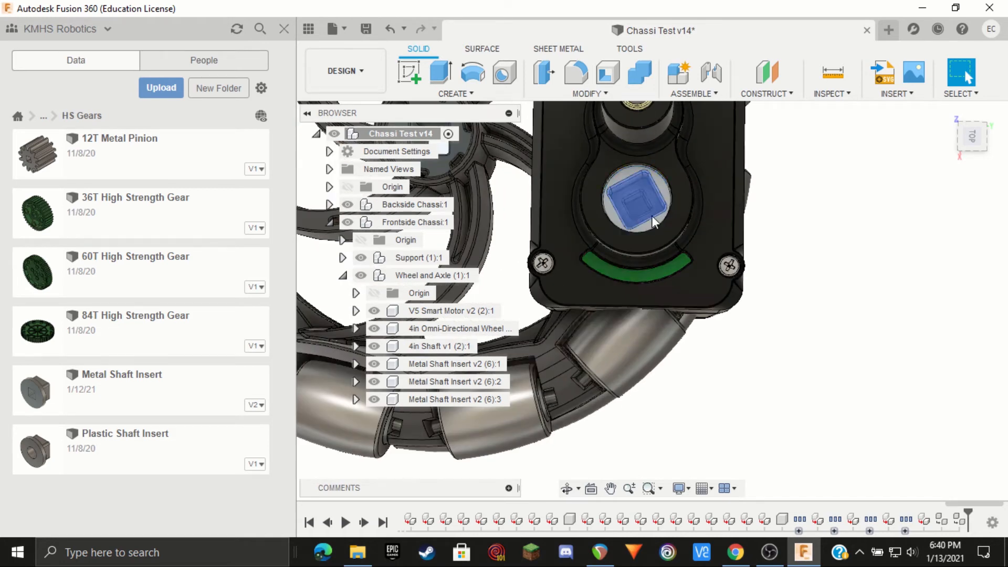
{"action": "left_click_drag", "start_coordinate": [652, 222], "coordinate": [812, 345]}
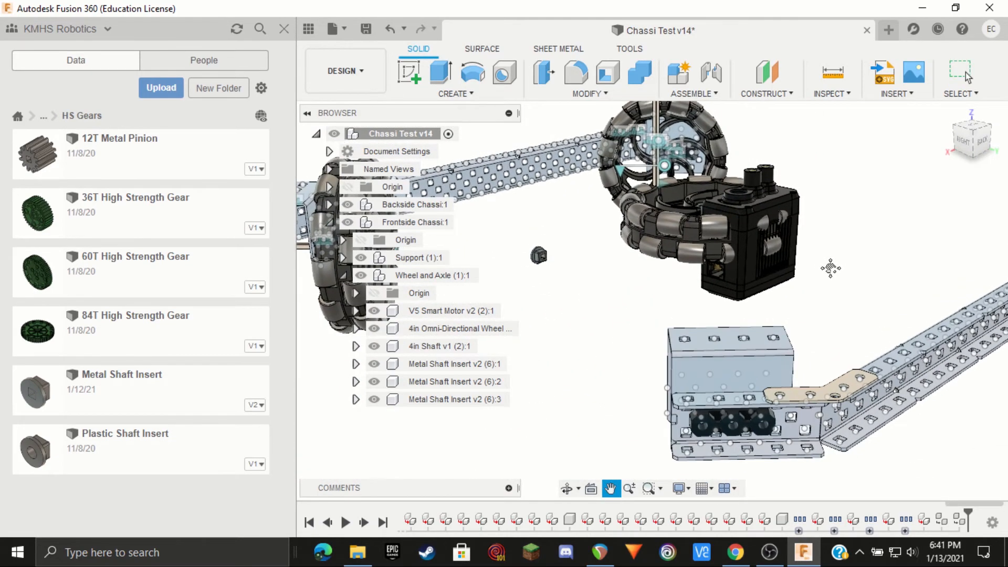
{"action": "left_click", "coordinate": [693, 76]}
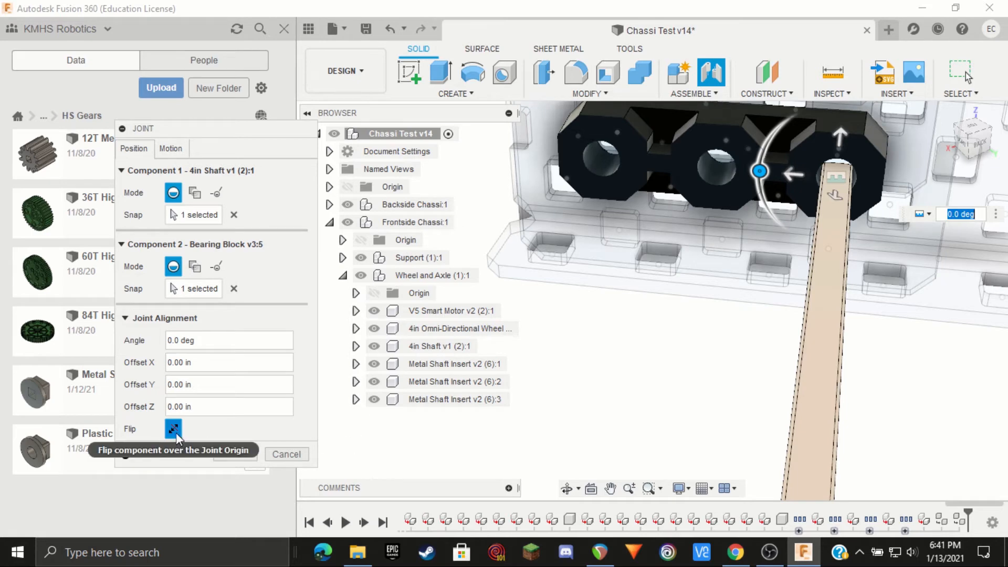
{"action": "left_click", "coordinate": [173, 428]}
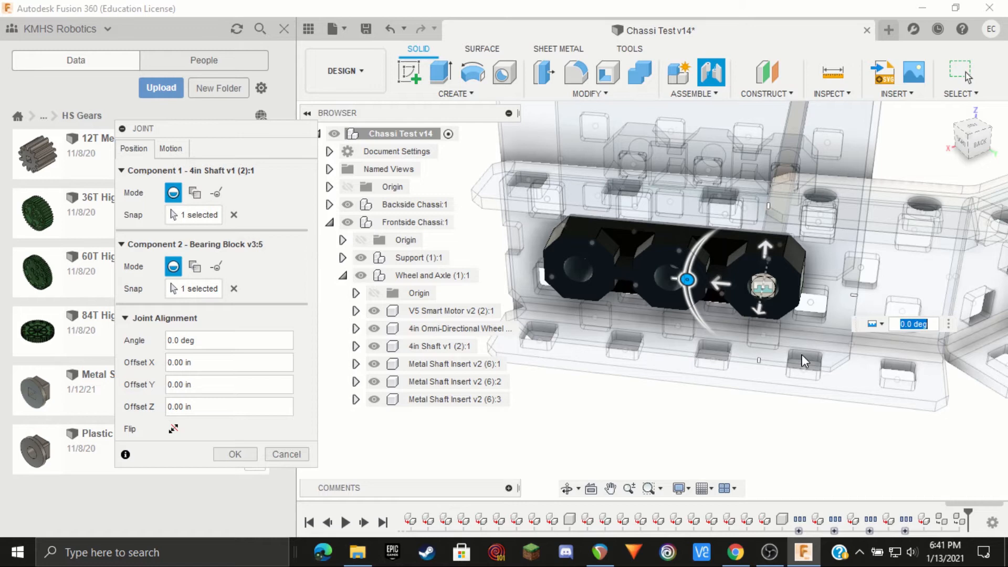
{"action": "mouse_move", "coordinate": [781, 321]}
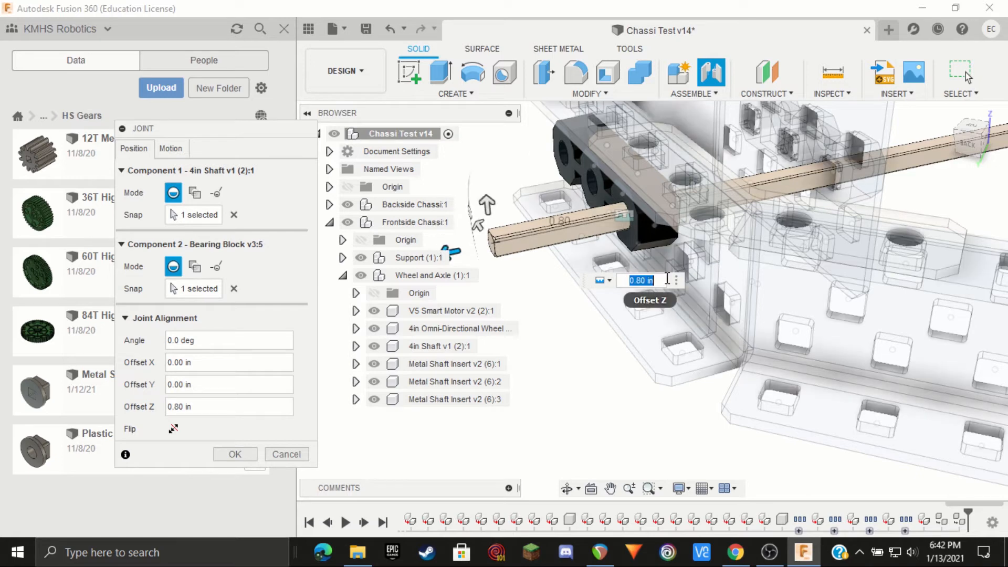
{"action": "type", "text": "0"}
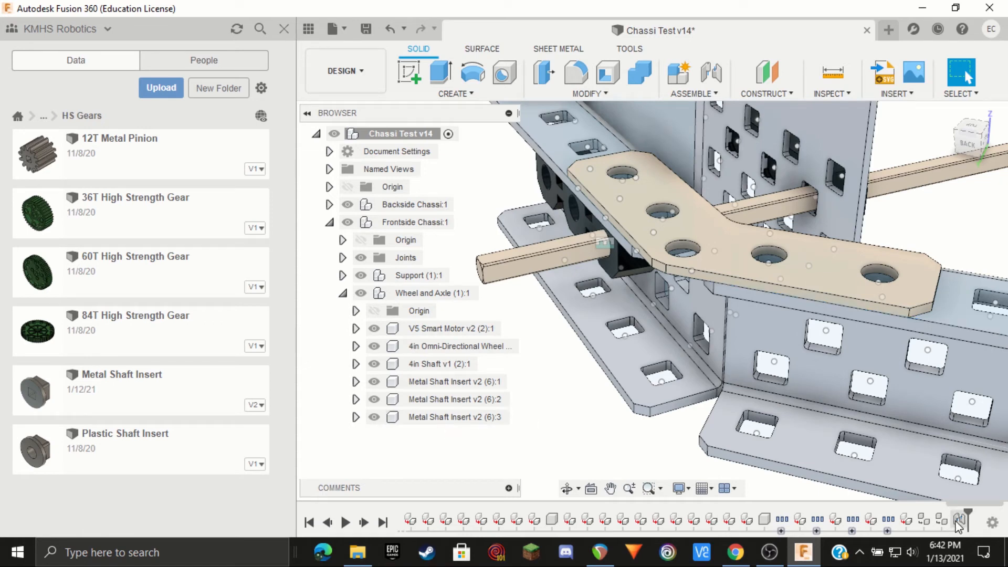
{"action": "mouse_move", "coordinate": [959, 520]}
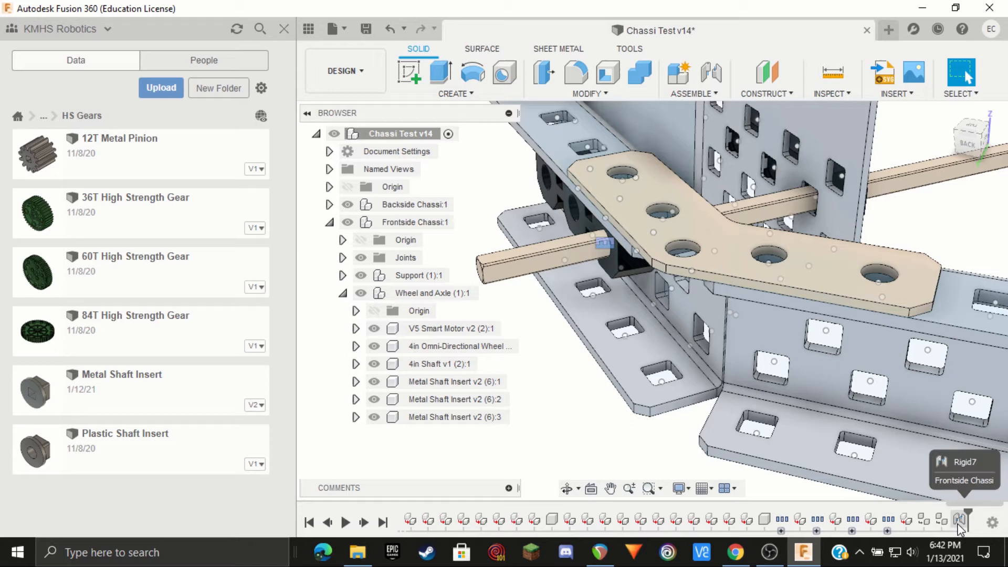
{"action": "right_click", "coordinate": [959, 521]}
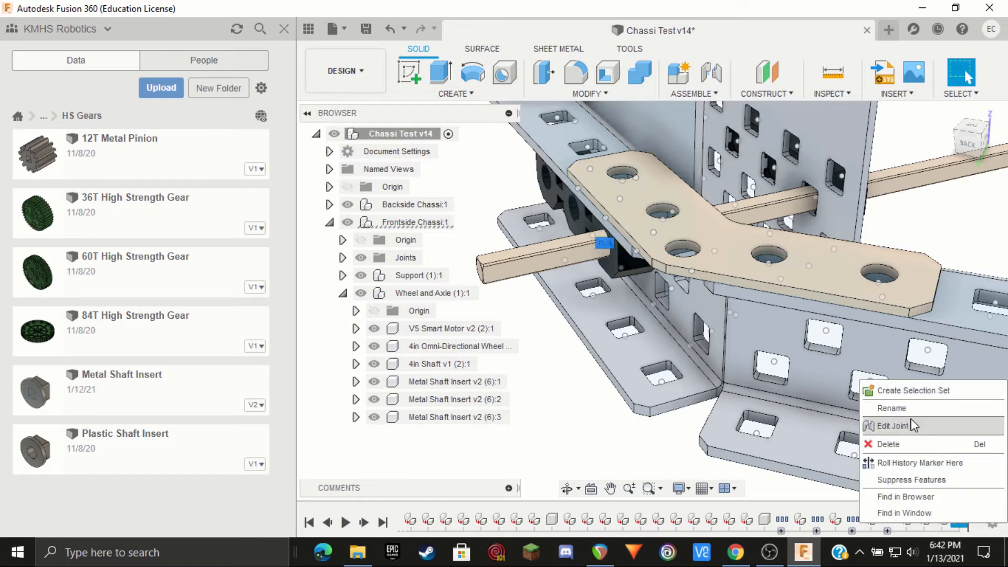
{"action": "left_click", "coordinate": [893, 425]}
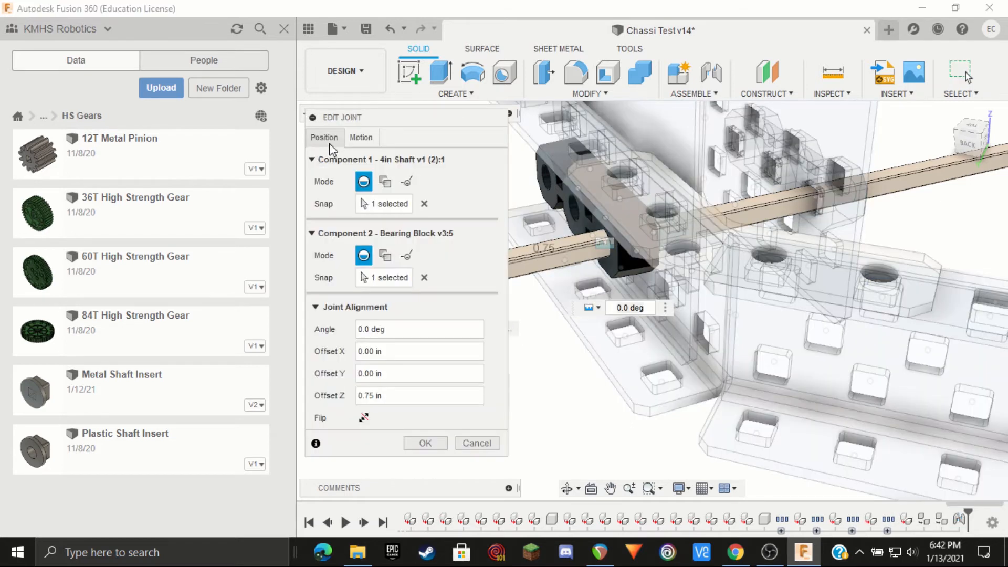
{"action": "left_click", "coordinate": [360, 136]}
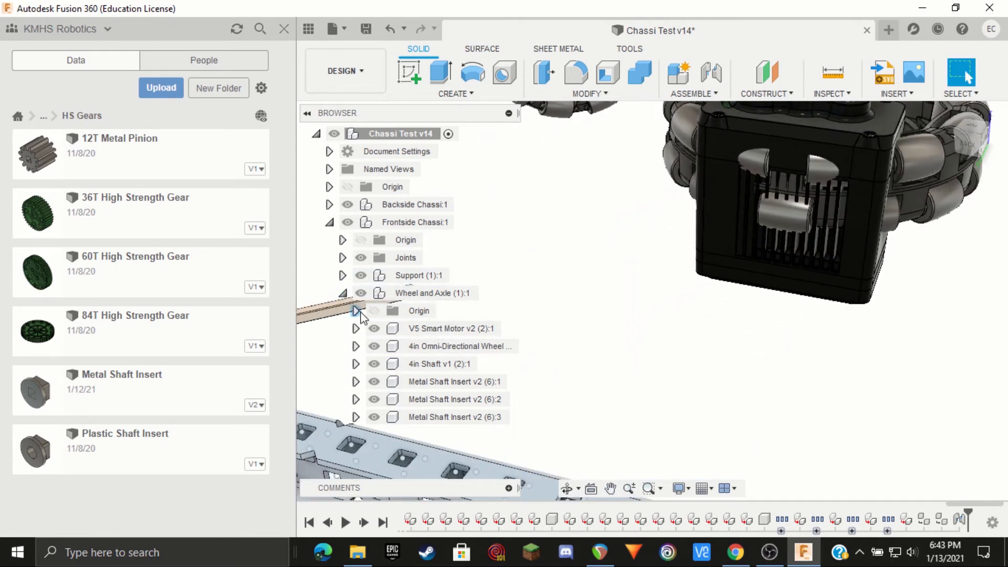
{"action": "left_click", "coordinate": [342, 257]}
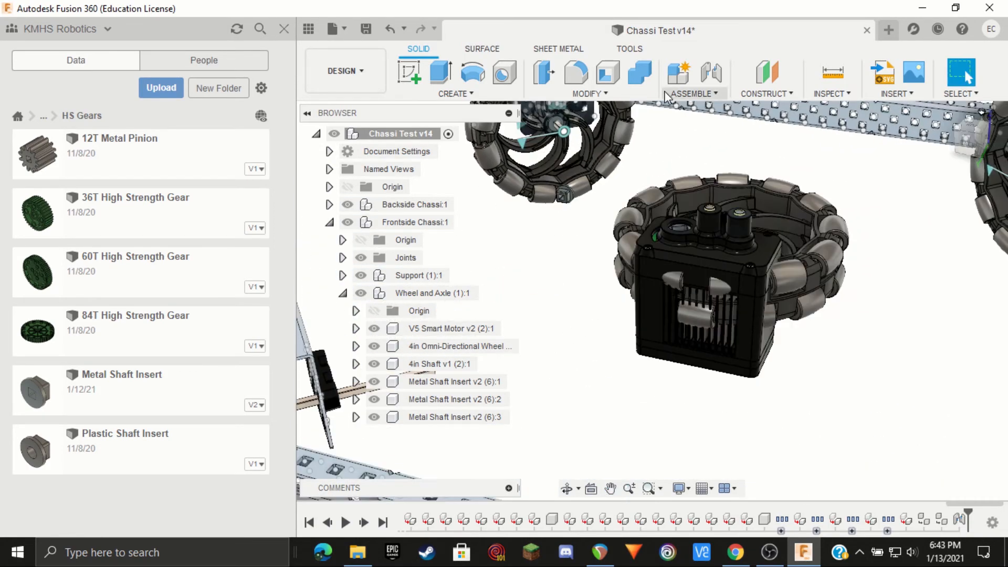
Step: Joint the omni wheel hub to the shaft, slid along it to about -0.70 in
{"action": "left_click", "coordinate": [712, 72]}
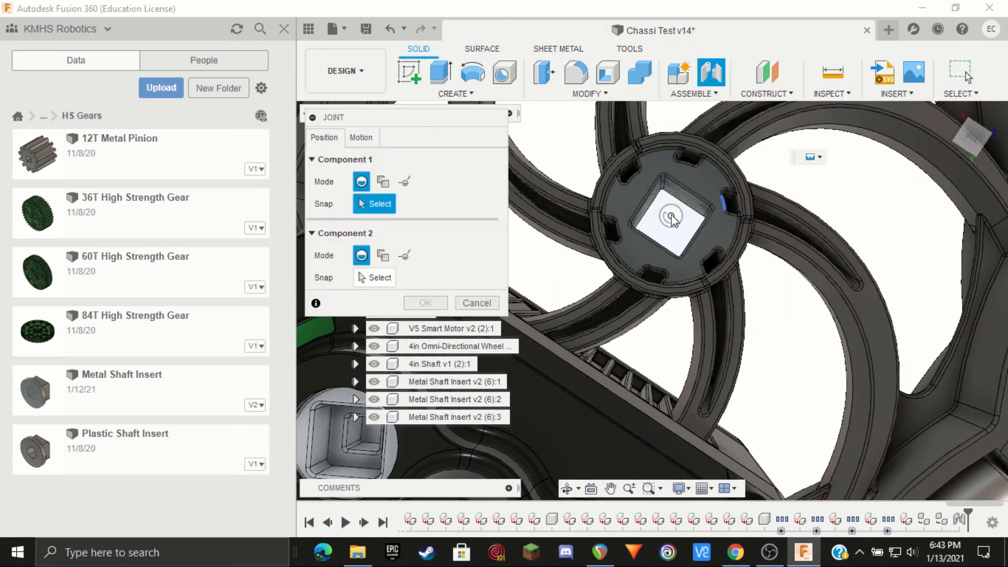
{"action": "left_click", "coordinate": [672, 216]}
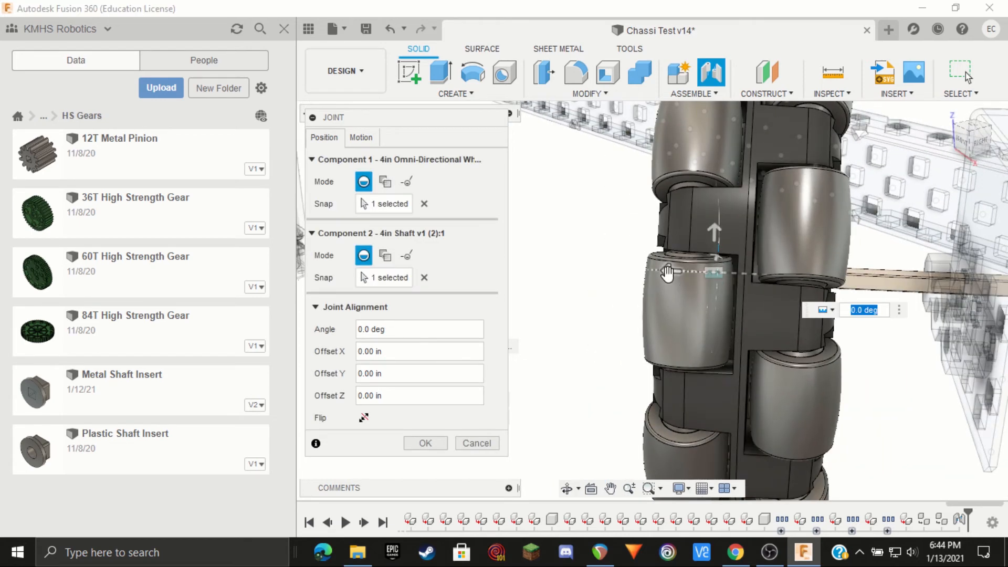
{"action": "left_click_drag", "start_coordinate": [672, 271], "coordinate": [701, 273]}
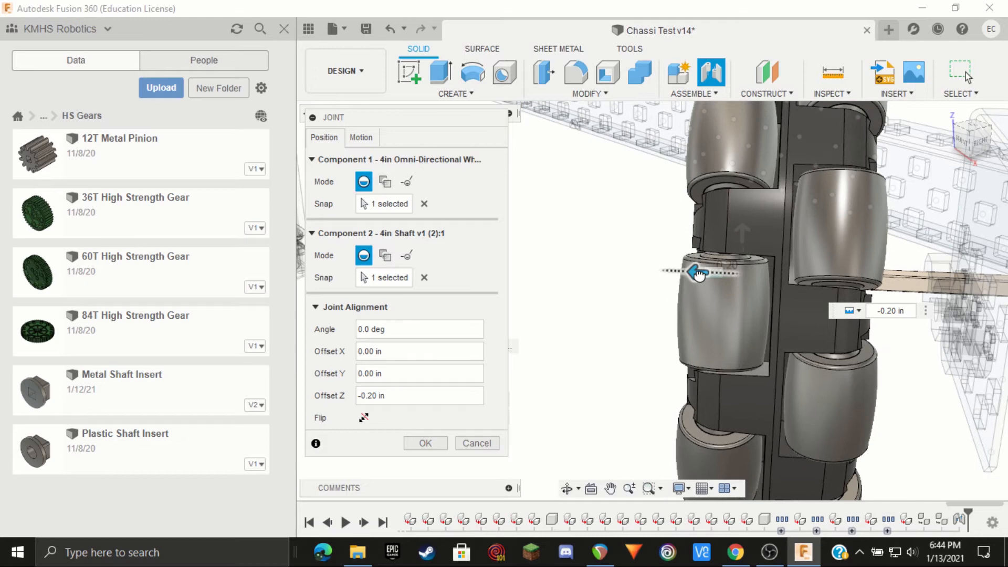
{"action": "left_click_drag", "start_coordinate": [698, 272], "coordinate": [758, 275]}
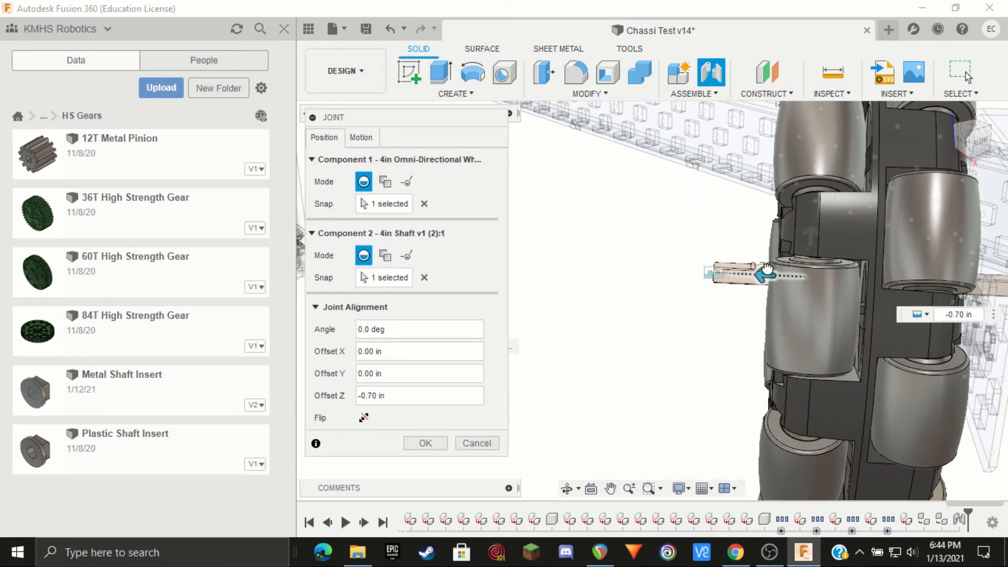
{"action": "left_click", "coordinate": [360, 137]}
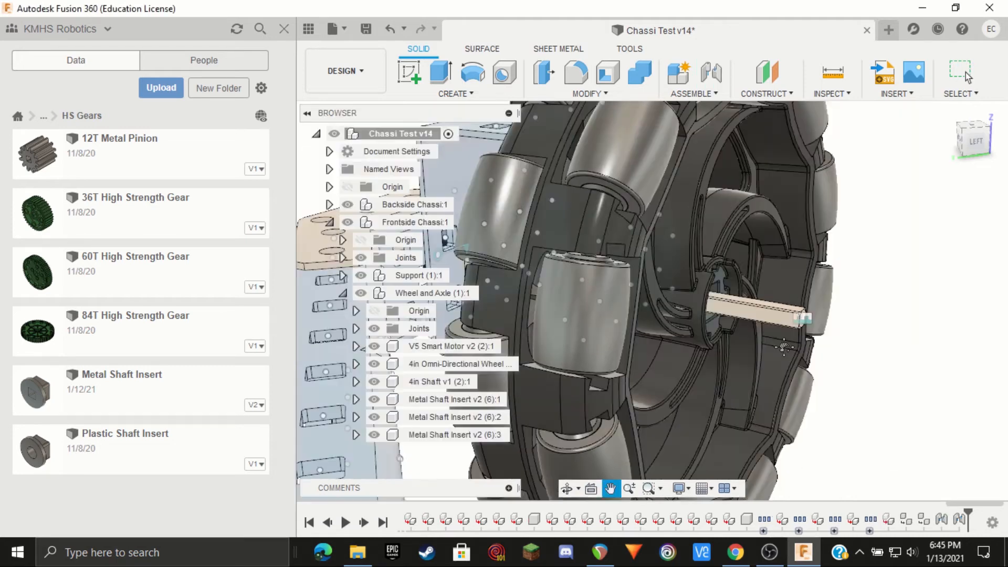
Step: Joint the metal shaft insert onto the shaft at -90 deg, flipped, -1.37 in offset
{"action": "left_click", "coordinate": [710, 73]}
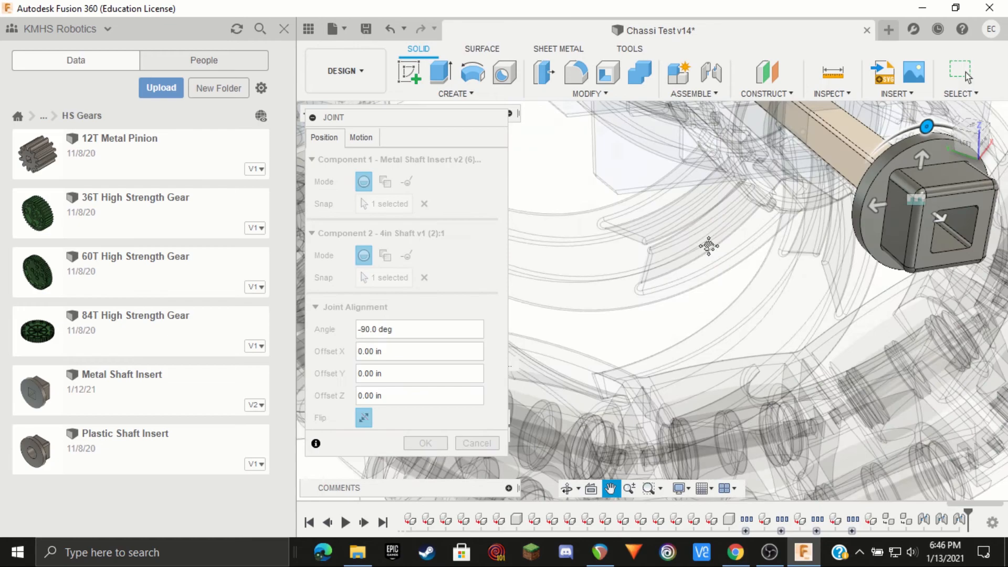
{"action": "left_click_drag", "start_coordinate": [706, 246], "coordinate": [636, 282]}
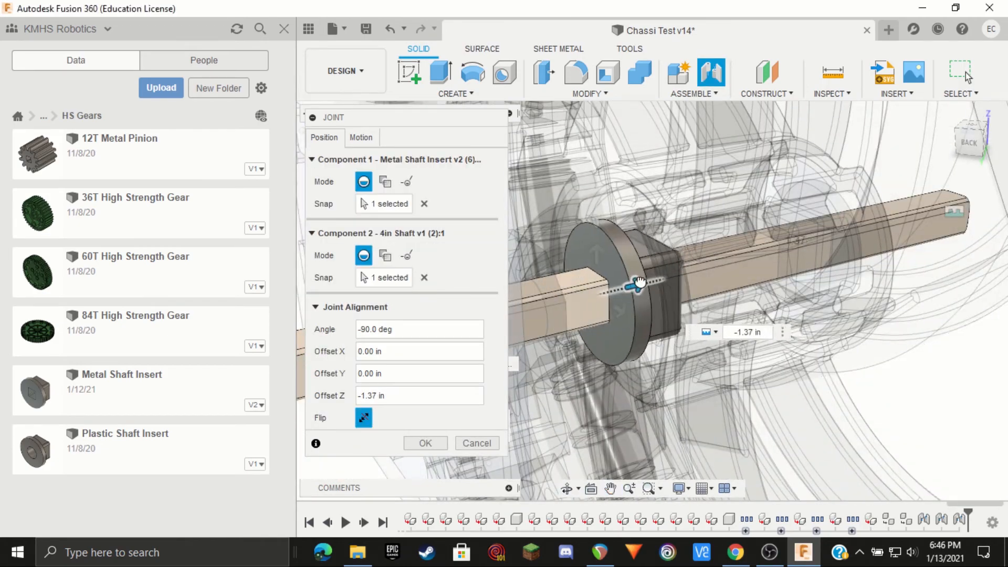
{"action": "left_click", "coordinate": [425, 443]}
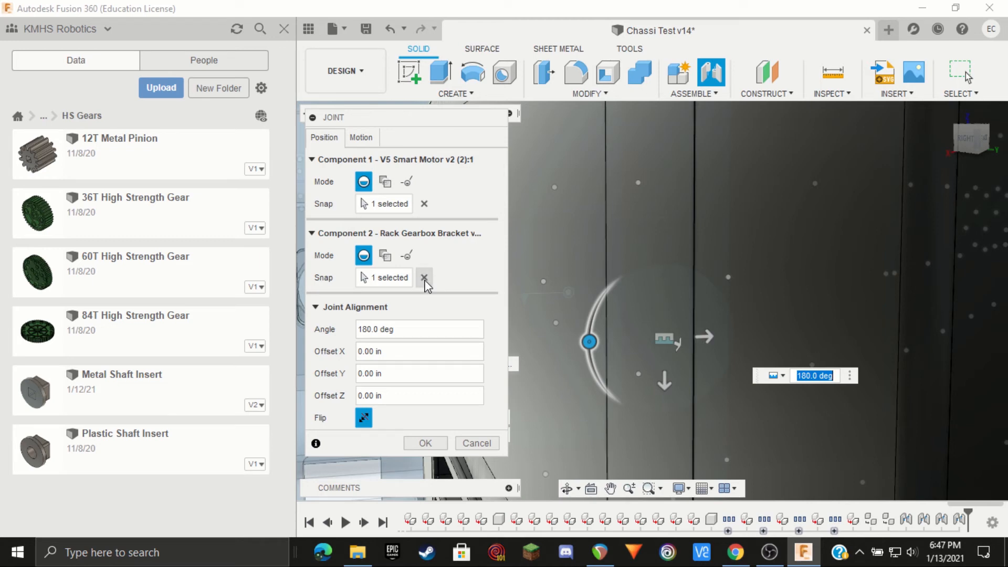
Step: Joint the V5 Smart Motor to the shaft end, rotated to 270 degrees
{"action": "left_click", "coordinate": [423, 277]}
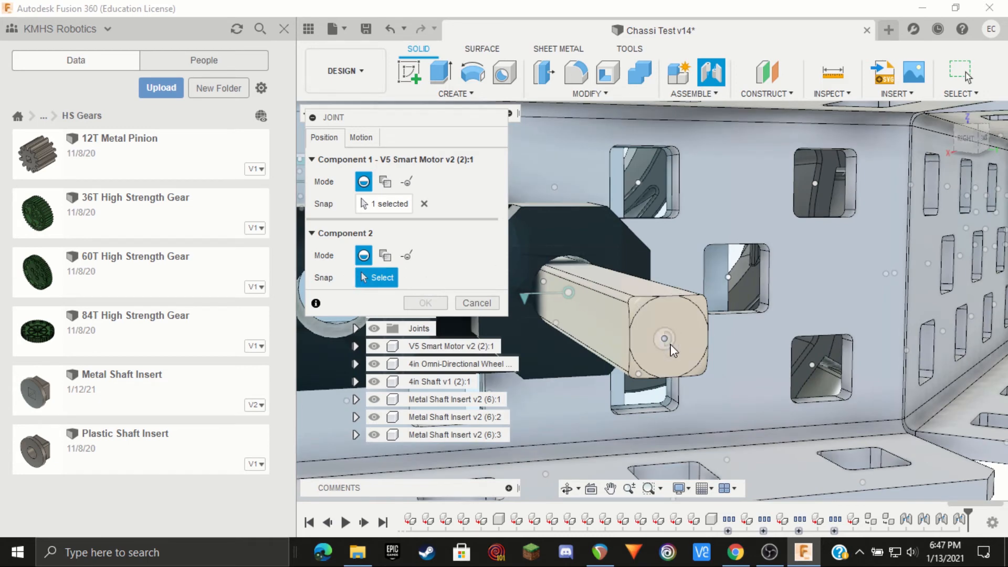
{"action": "left_click", "coordinate": [666, 339]}
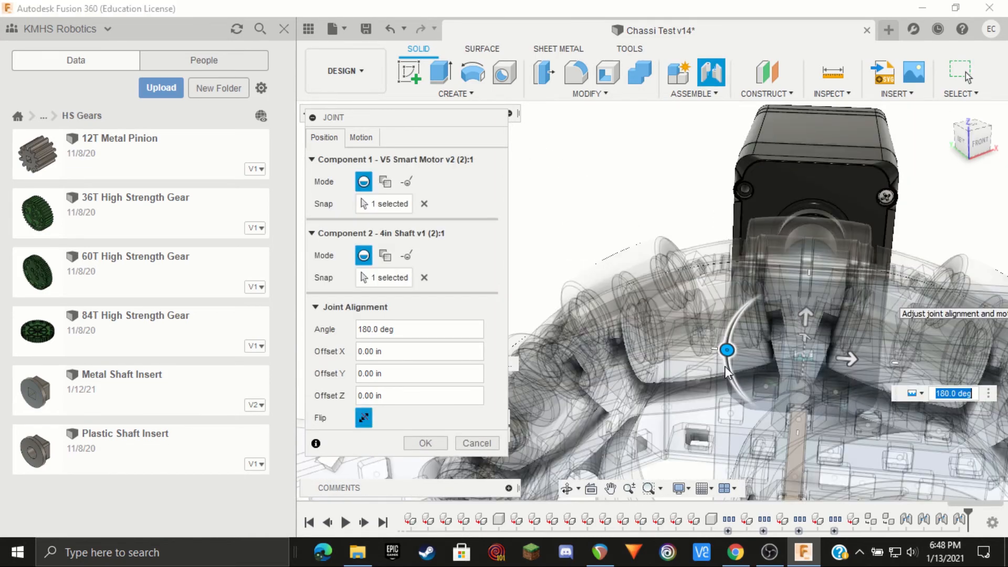
{"action": "left_click_drag", "start_coordinate": [726, 351], "coordinate": [775, 289]}
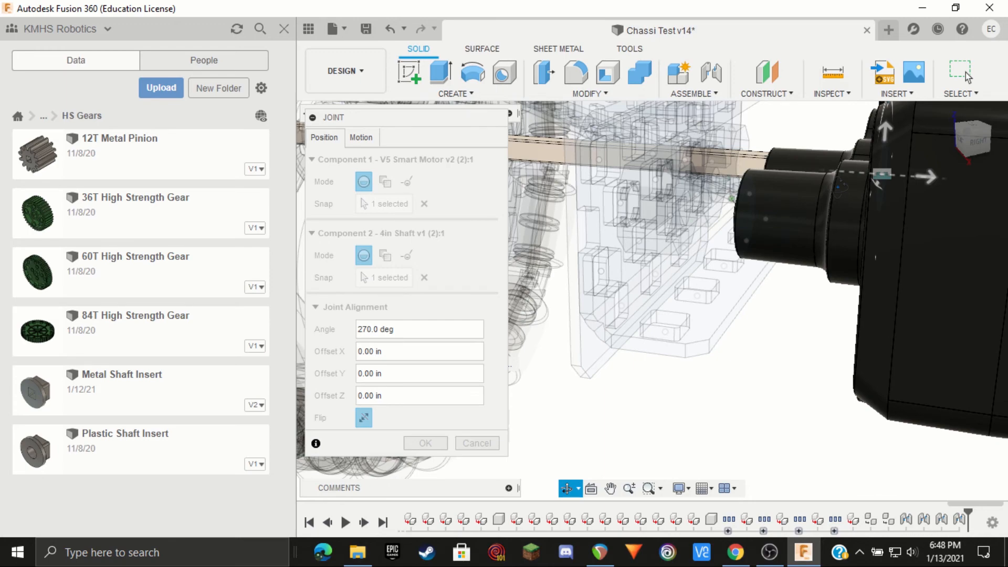
{"action": "left_click_drag", "start_coordinate": [939, 175], "coordinate": [908, 175]}
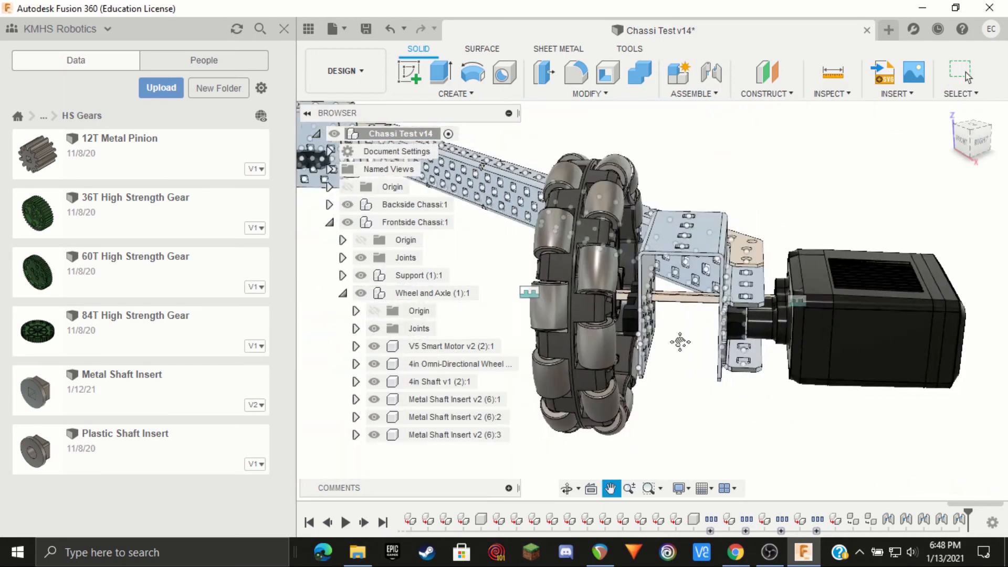
Step: Start a new joint from the shaft at the second wheel's hub
{"action": "left_click", "coordinate": [712, 73]}
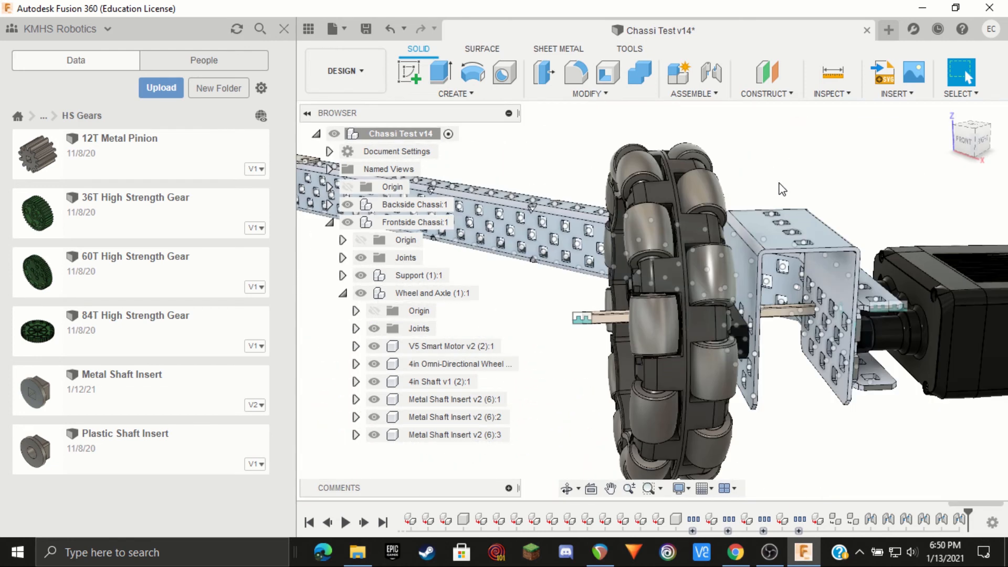
{"action": "mouse_move", "coordinate": [299, 328]}
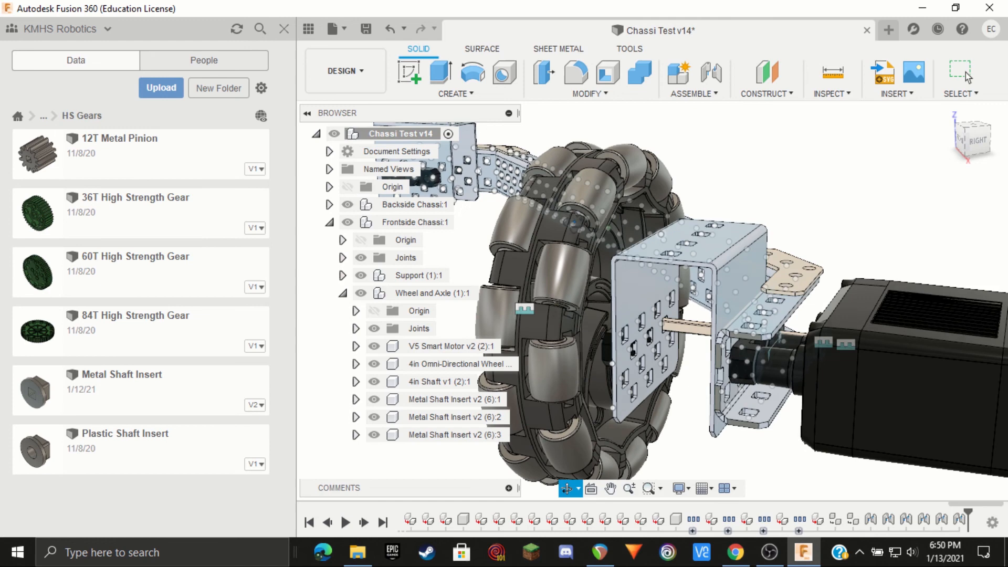
{"action": "left_click", "coordinate": [431, 293]}
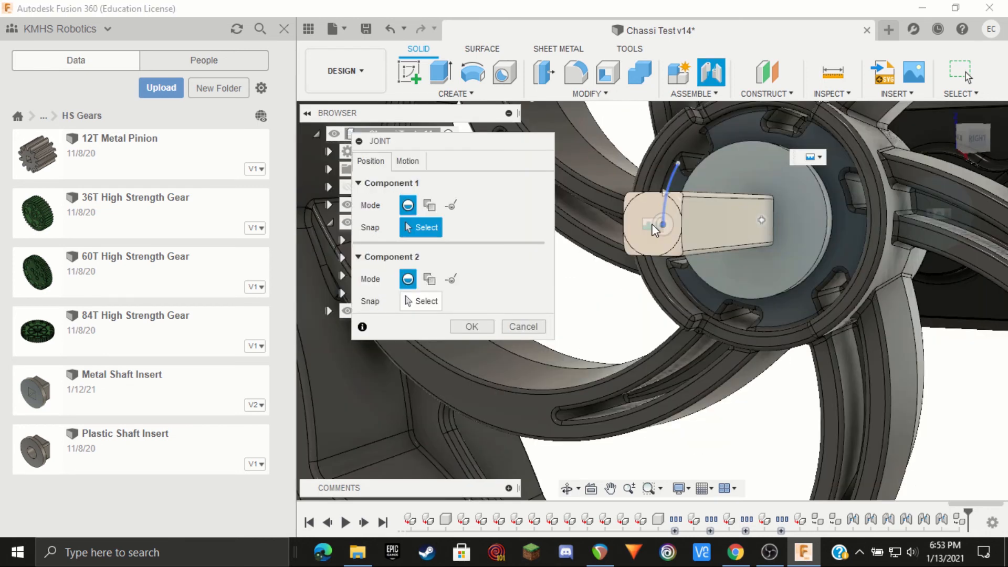
Step: Joint the second shaft to a bearing block and move Wheel and Axle (1):2 into Frontside Chassi
{"action": "left_click", "coordinate": [652, 223]}
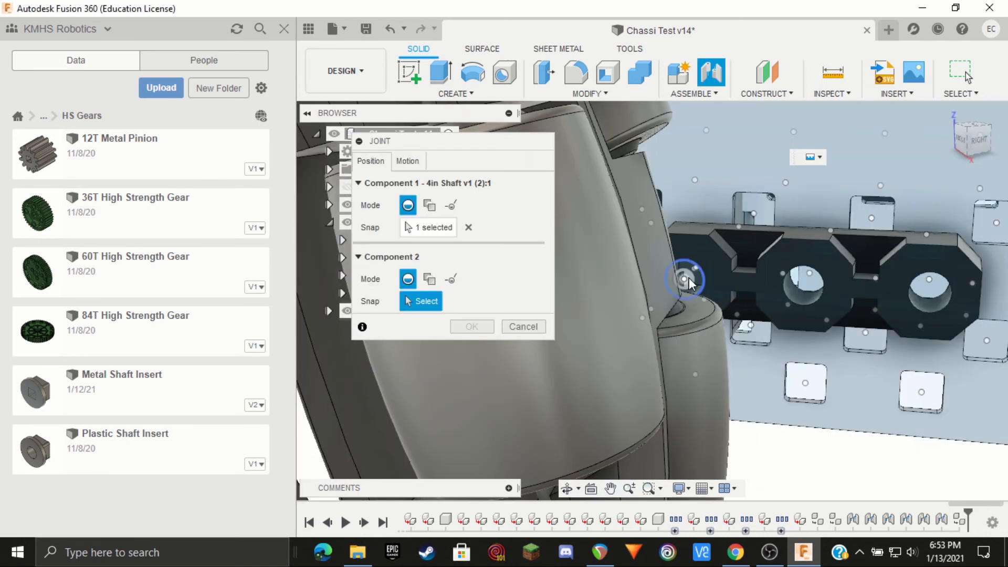
{"action": "left_click", "coordinate": [684, 277]}
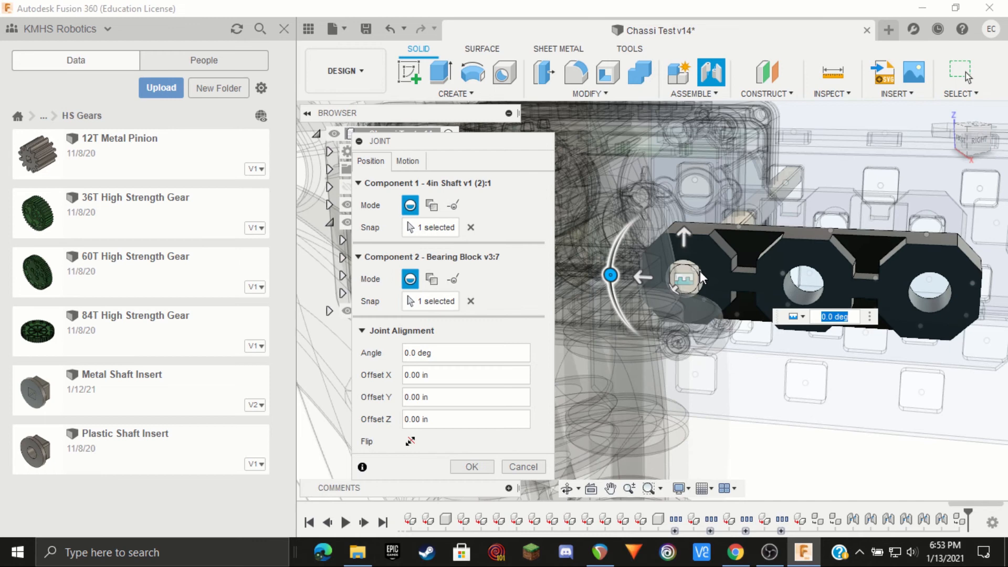
{"action": "left_click_drag", "start_coordinate": [379, 141], "coordinate": [274, 117]}
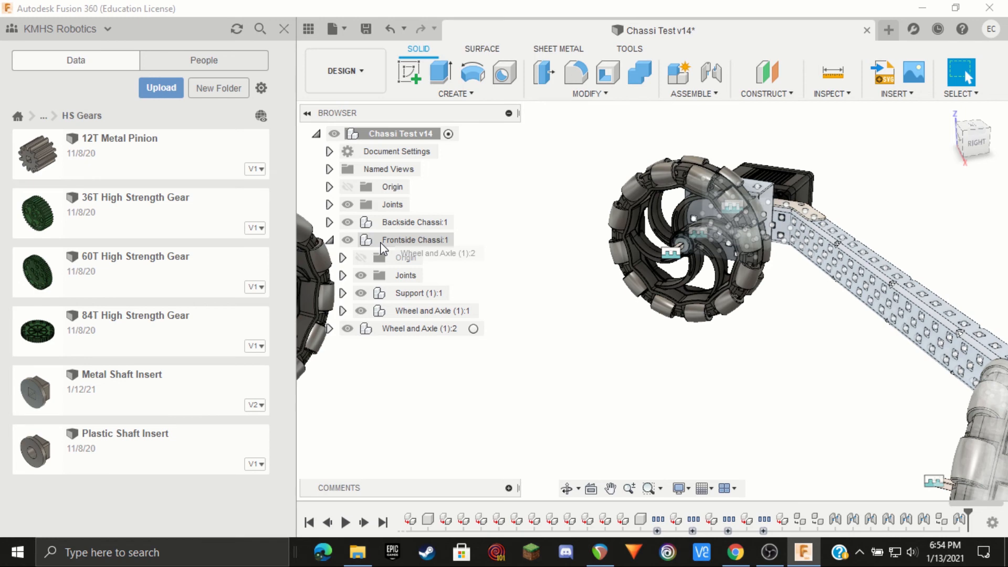
{"action": "left_click", "coordinate": [329, 239]}
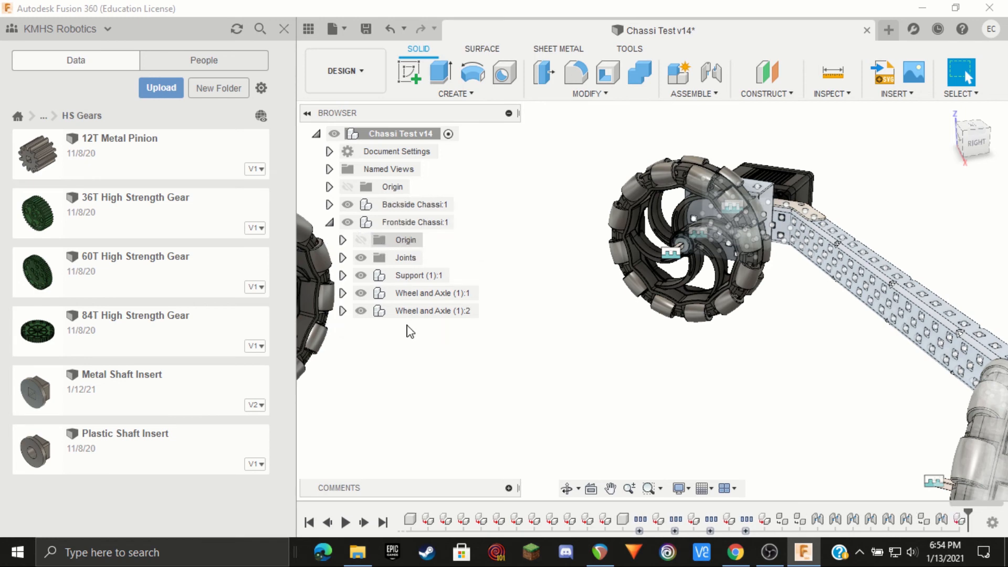